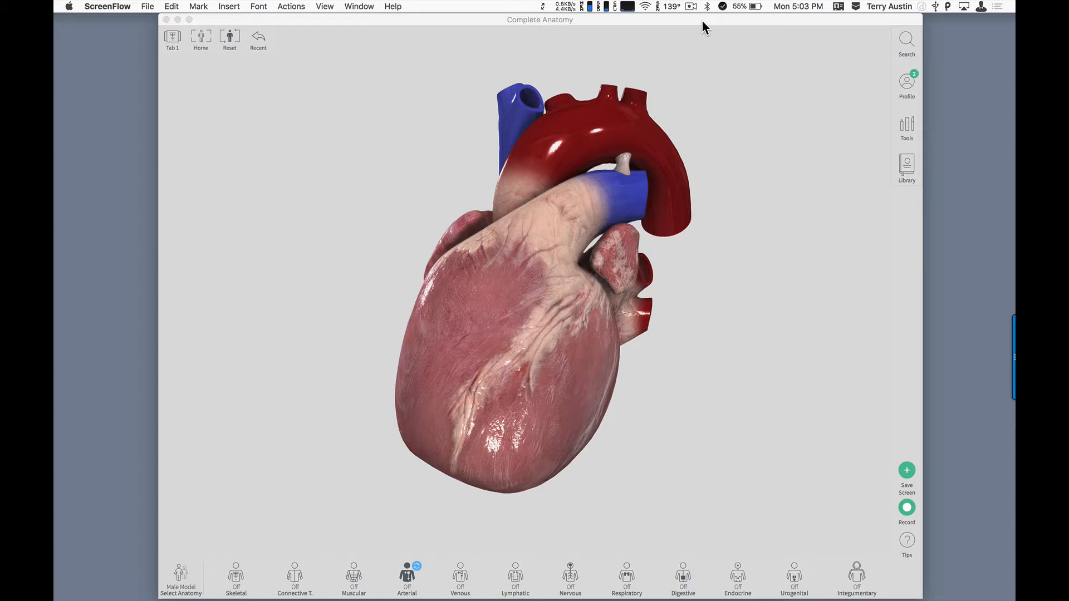
- Select the left ventricle's posterolateral wall, view its description, then hide it
{"action": "left_click", "coordinate": [550, 306]}
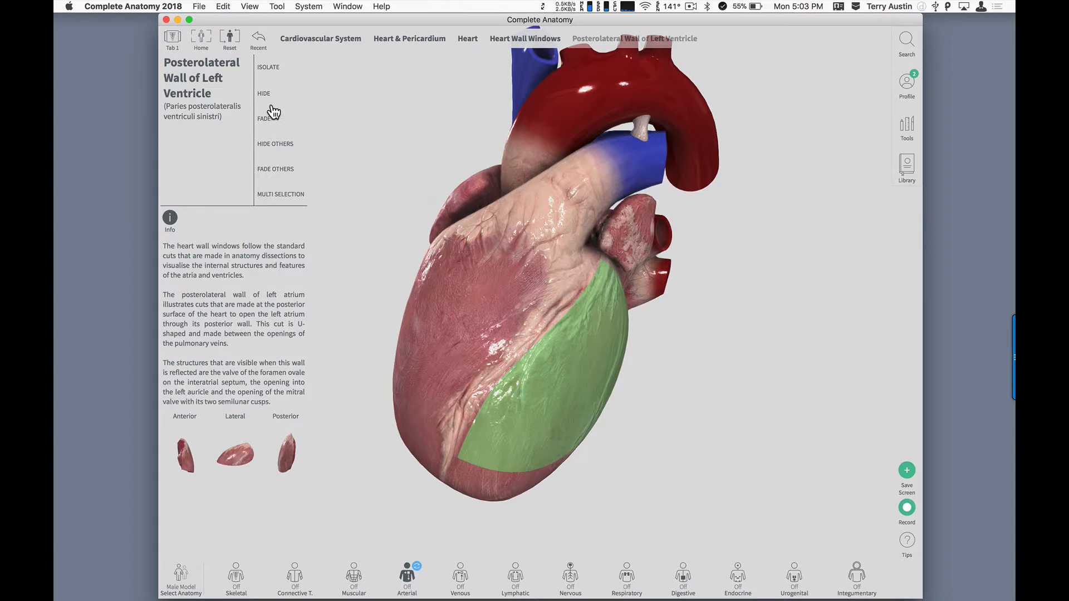
{"action": "mouse_move", "coordinate": [271, 100]}
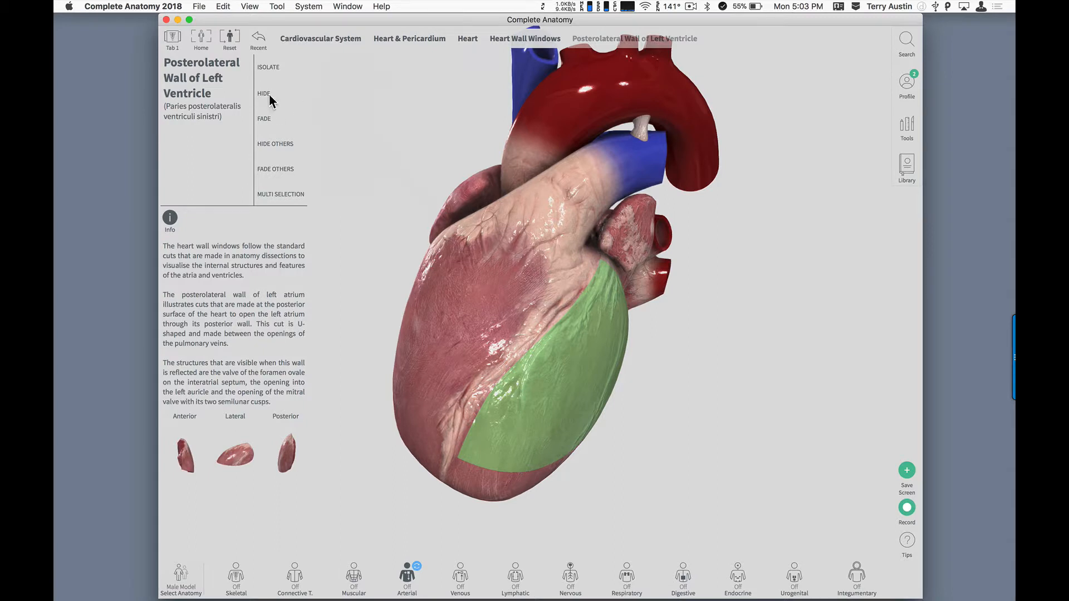
{"action": "left_click", "coordinate": [279, 94]}
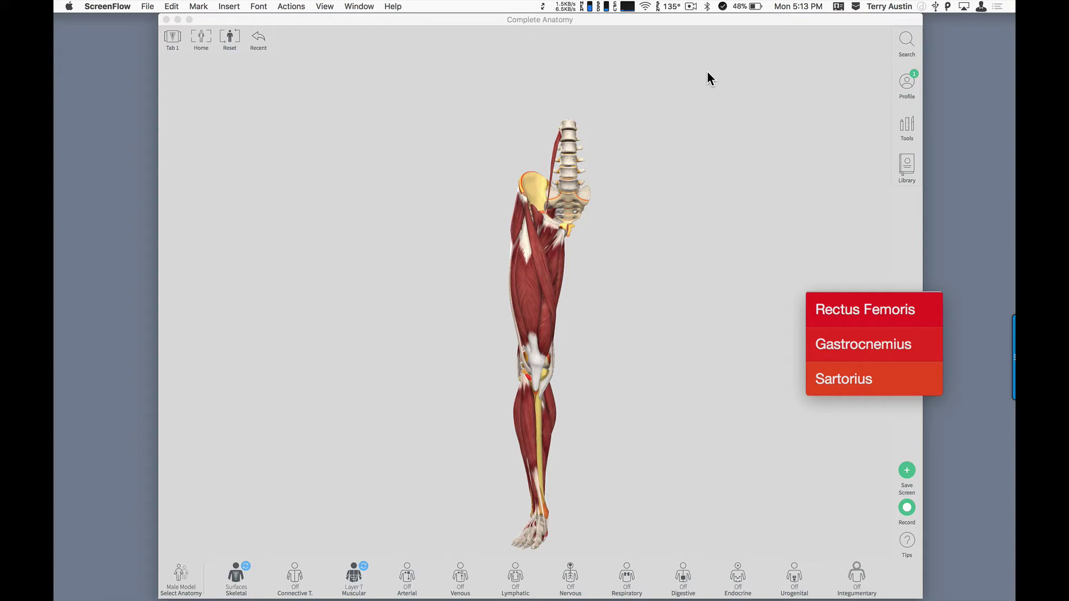
{"action": "mouse_move", "coordinate": [780, 249]}
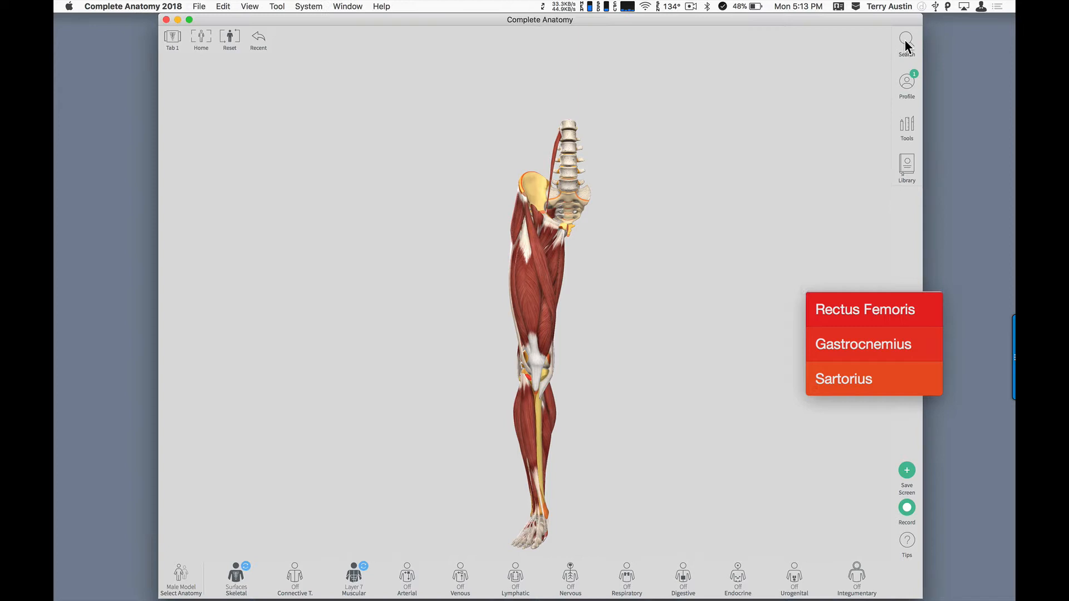
- Search 'sar' and jump to the Sartorius muscle on the thigh
{"action": "left_click", "coordinate": [905, 39]}
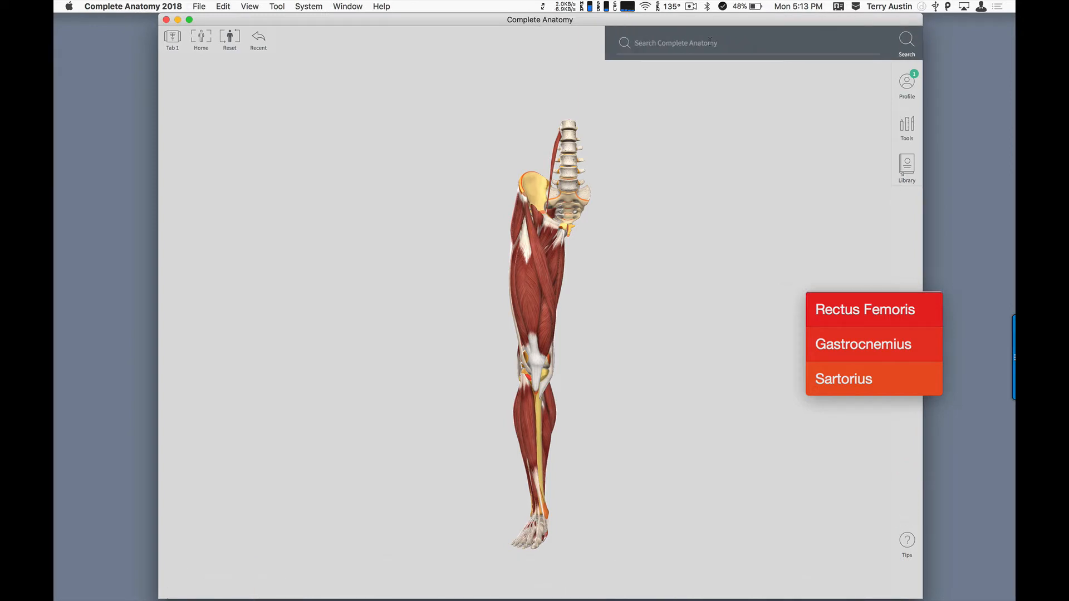
{"action": "type", "text": "sar"}
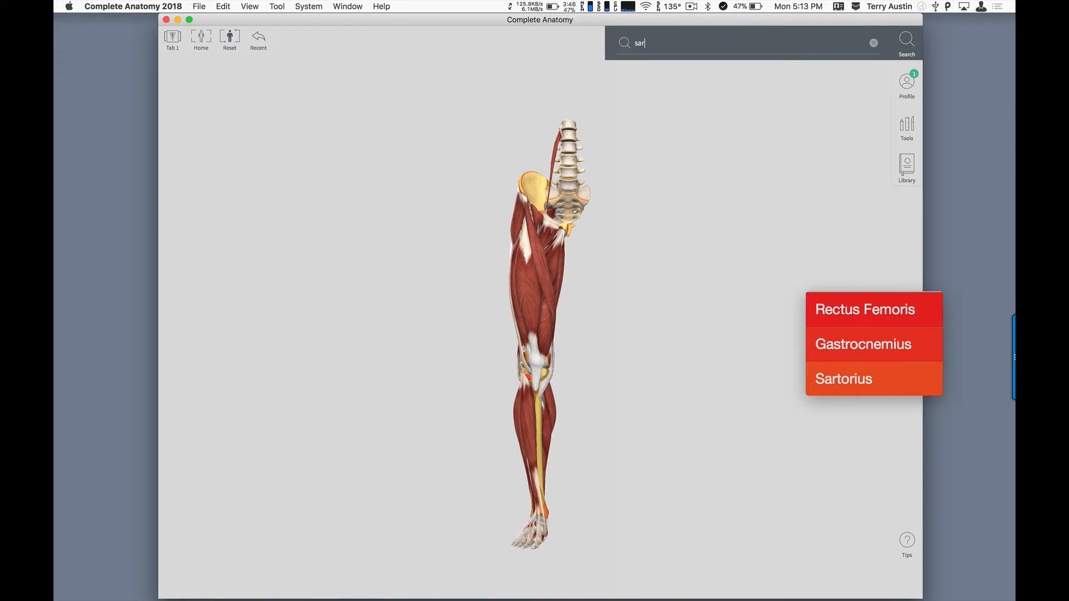
{"action": "left_click", "coordinate": [844, 378]}
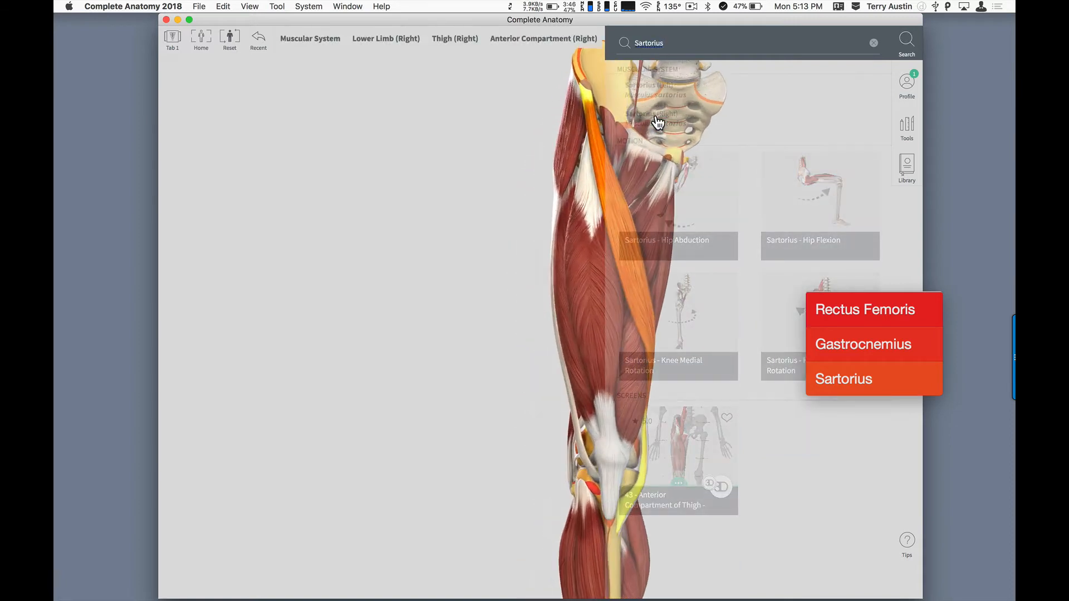
{"action": "left_click", "coordinate": [874, 43]}
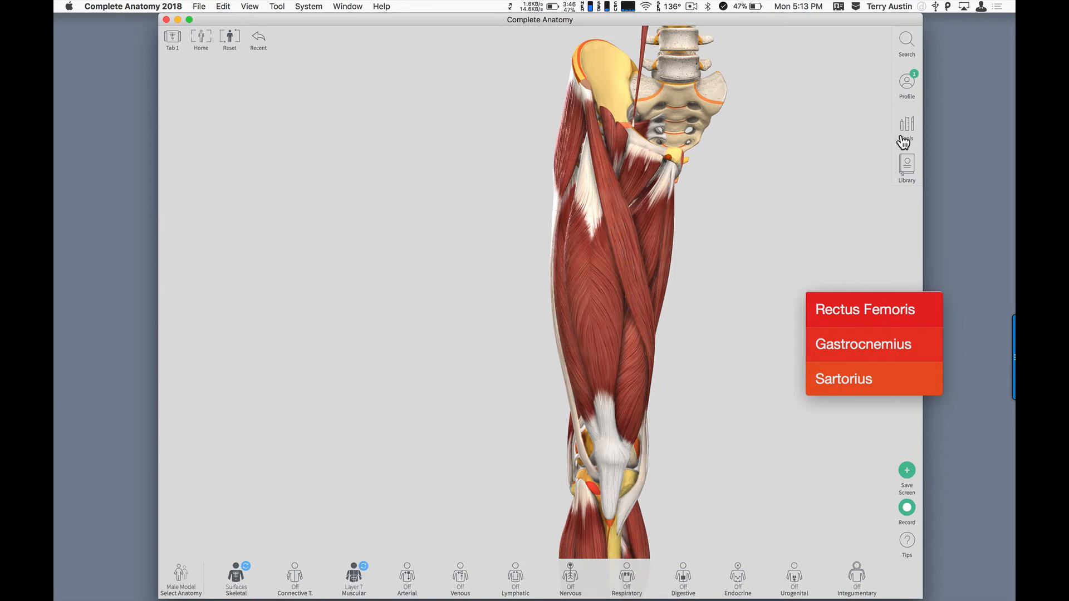
- Label the Sartorius muscle with the Labels tool, then begin a new search
{"action": "left_click", "coordinate": [905, 130]}
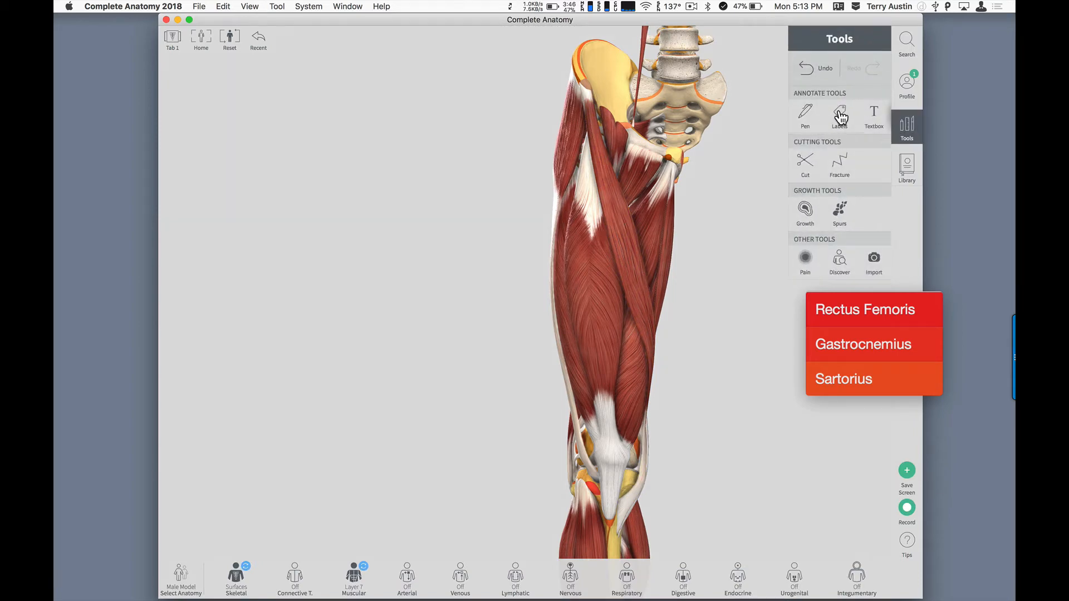
{"action": "left_click", "coordinate": [870, 116]}
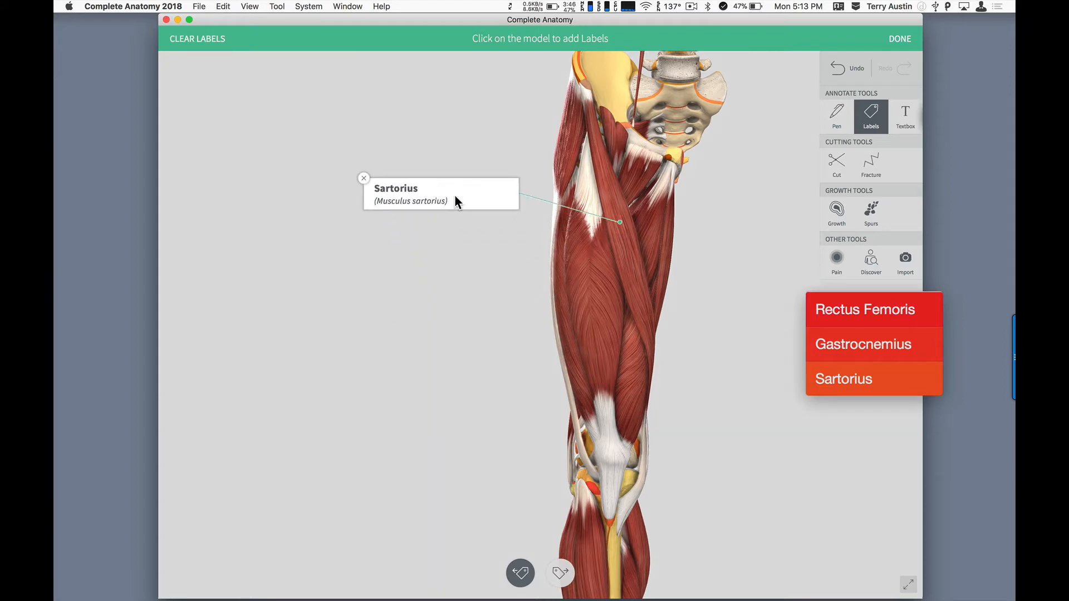
{"action": "mouse_move", "coordinate": [896, 65]}
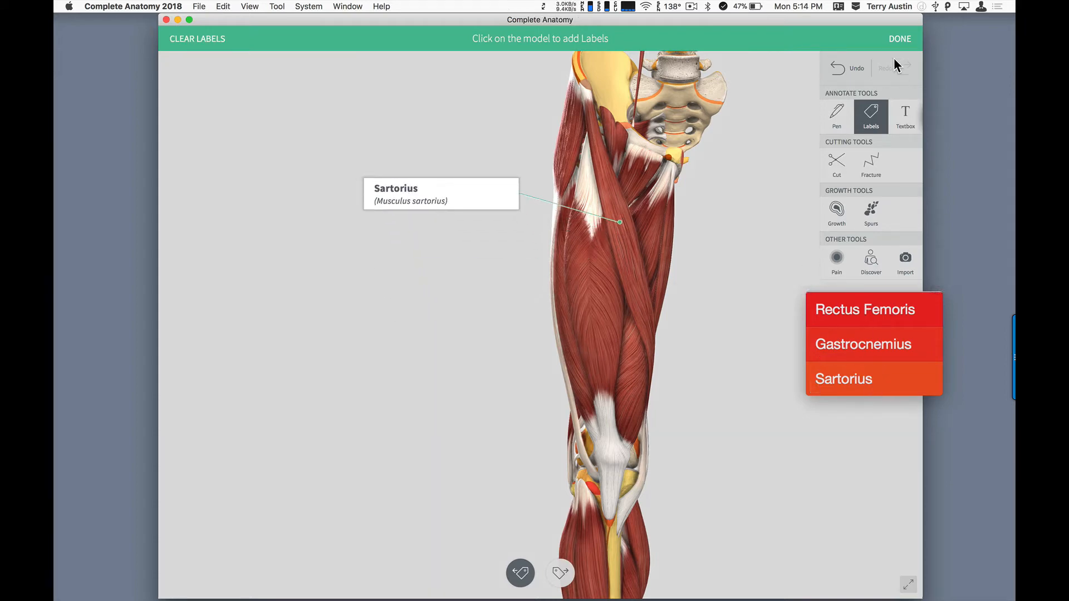
{"action": "left_click", "coordinate": [899, 38]}
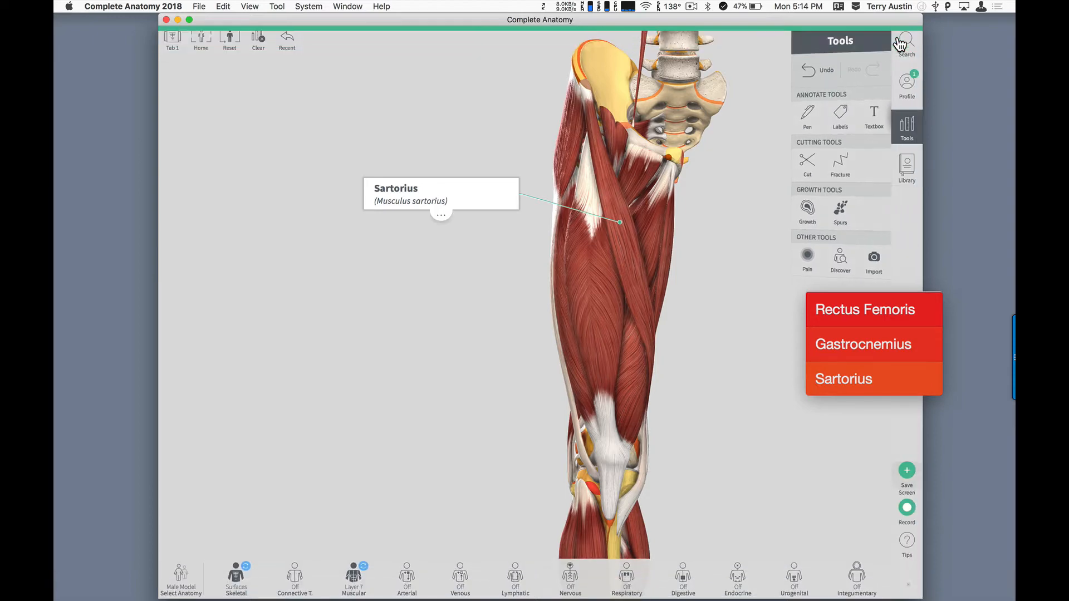
{"action": "left_click", "coordinate": [906, 40]}
{"action": "type", "text": "rectus"}
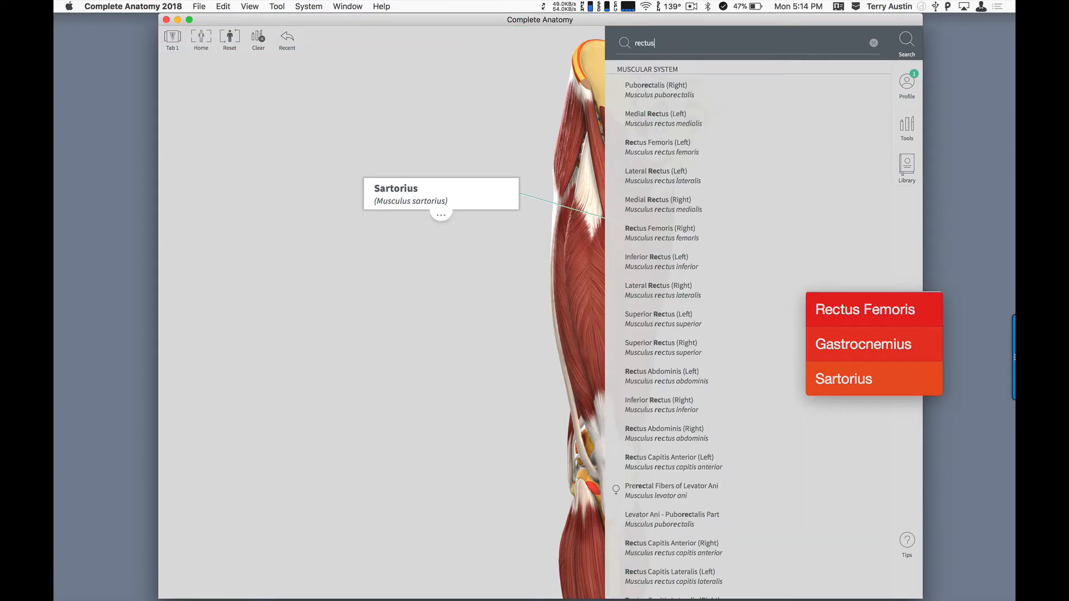
- Select the right Rectus Femoris, view its details, and add a label to it
{"action": "left_click", "coordinate": [865, 309]}
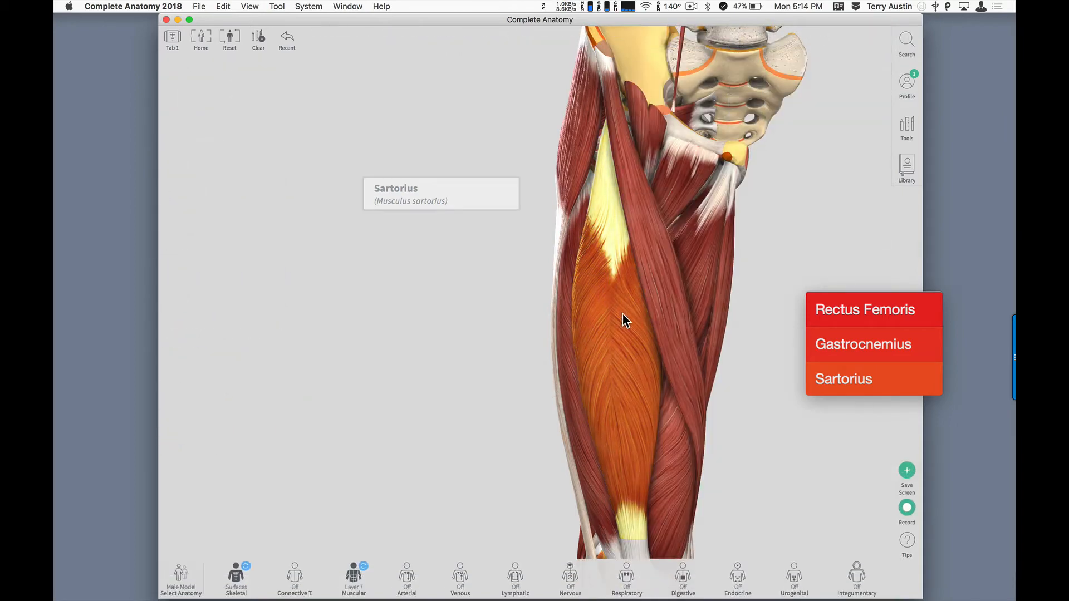
{"action": "left_click", "coordinate": [863, 308]}
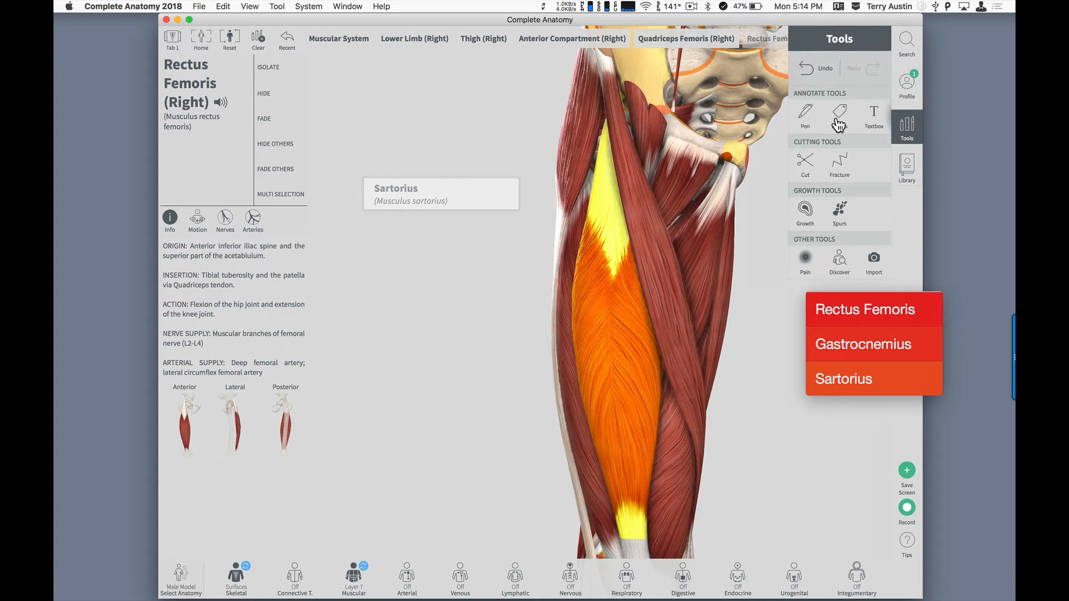
{"action": "left_click", "coordinate": [839, 115]}
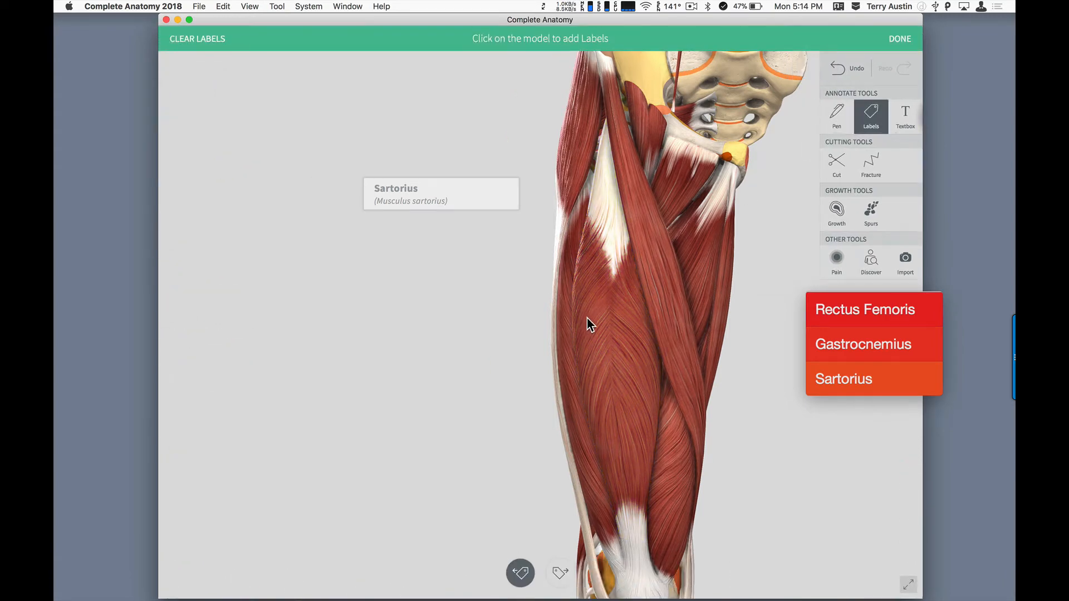
{"action": "left_click", "coordinate": [586, 318]}
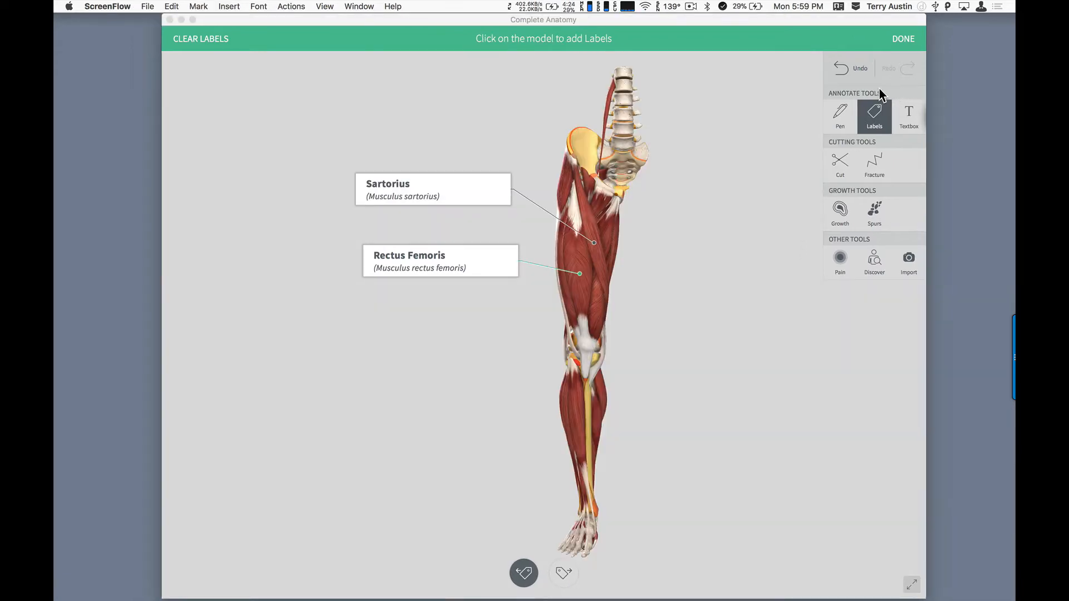
{"action": "mouse_move", "coordinate": [951, 39]}
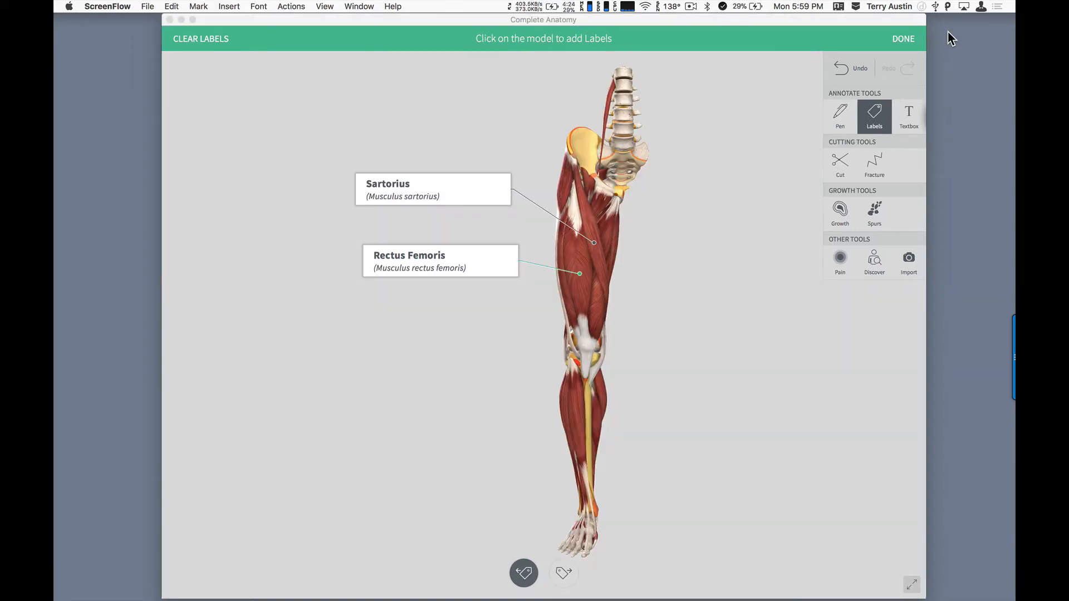
- Finish labelling and close the Tools panel
{"action": "left_click", "coordinate": [902, 38]}
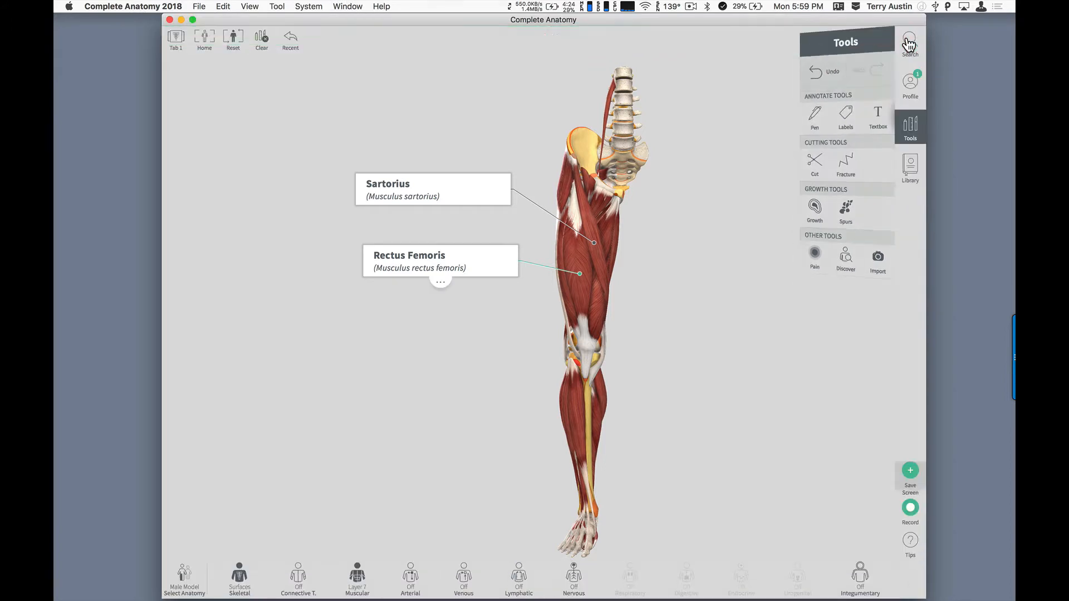
{"action": "left_click", "coordinate": [910, 128]}
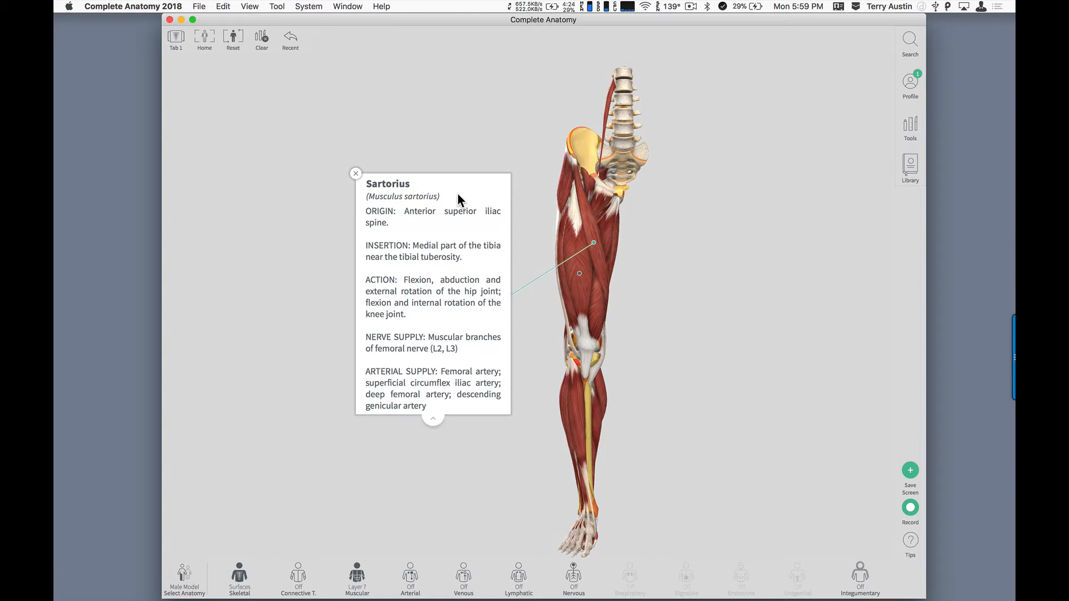
{"action": "mouse_move", "coordinate": [482, 184]}
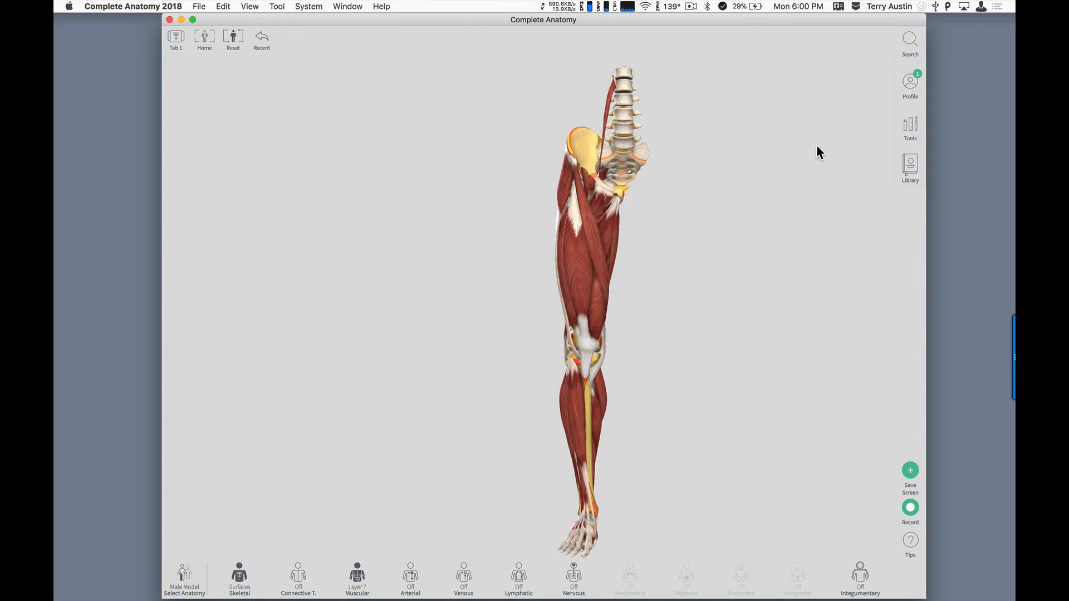
- Cut straight across the thigh and delete the lower side of the incision
{"action": "left_click", "coordinate": [909, 128]}
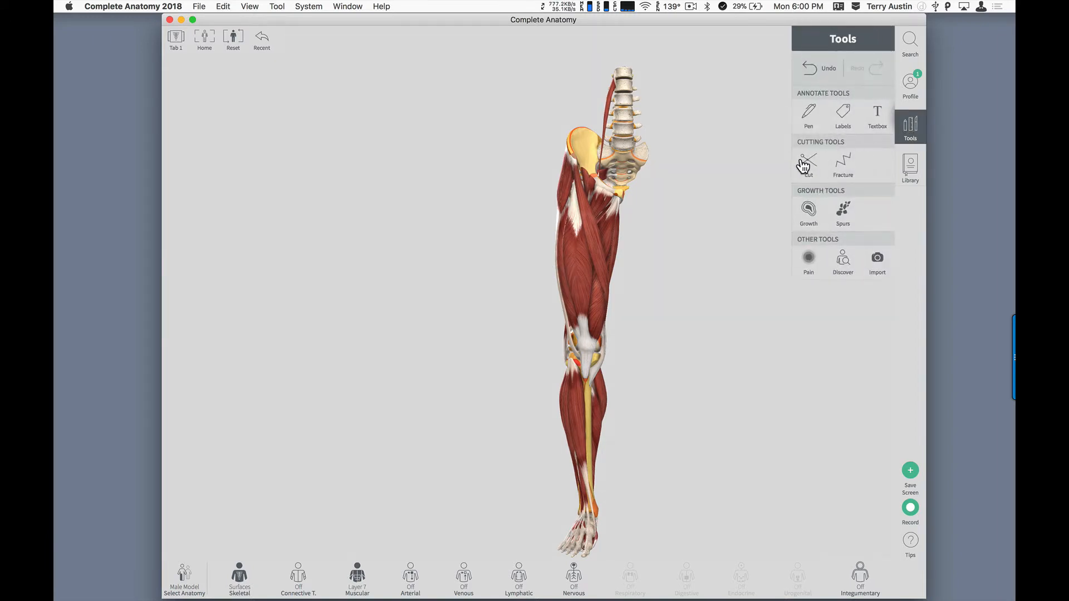
{"action": "left_click", "coordinate": [808, 164]}
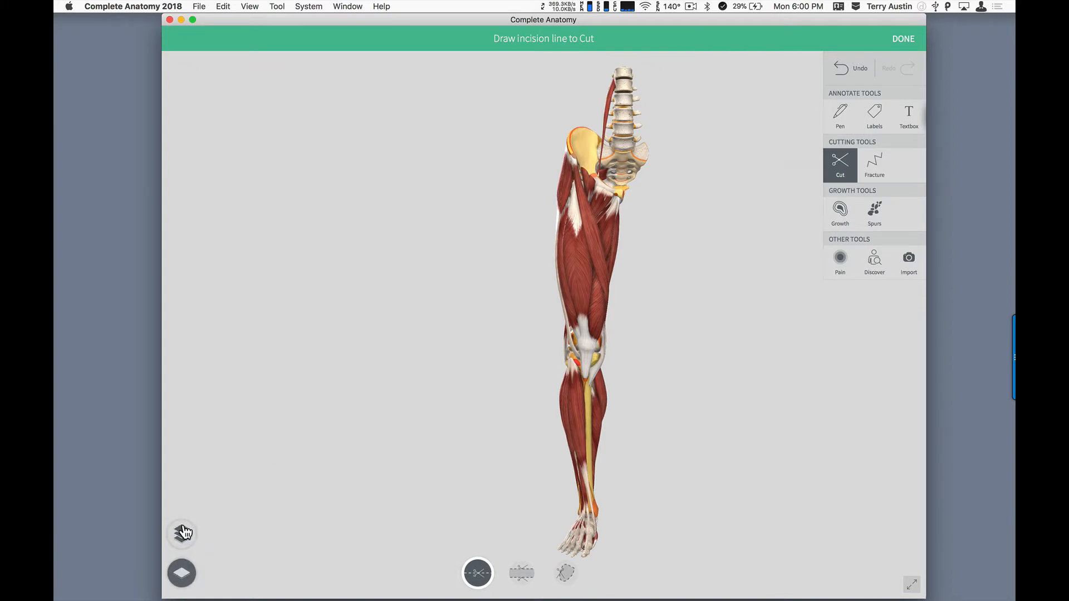
{"action": "mouse_move", "coordinate": [529, 333]}
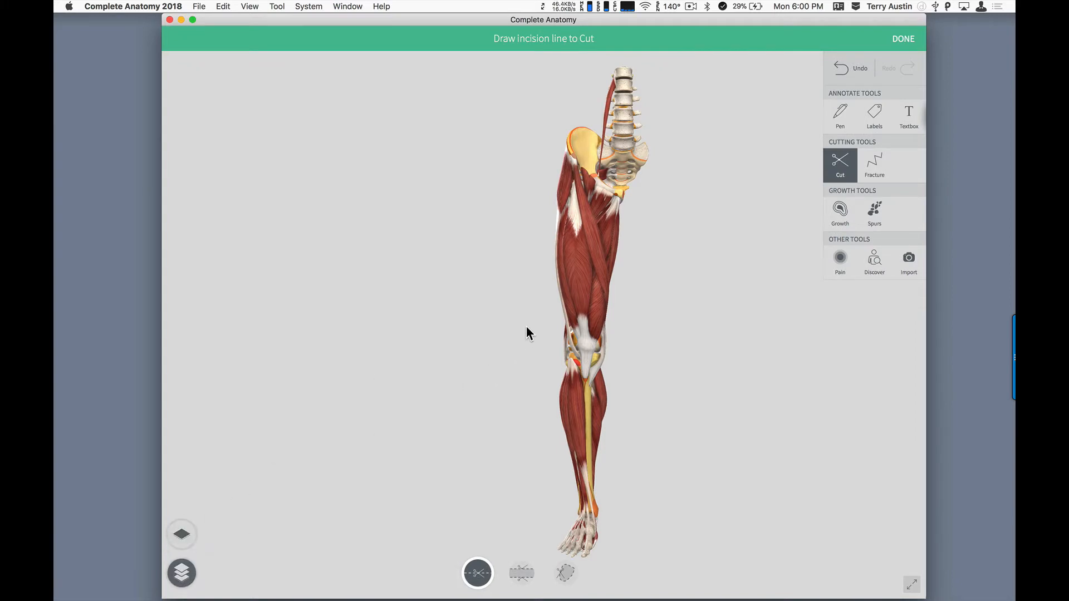
{"action": "mouse_move", "coordinate": [502, 262]}
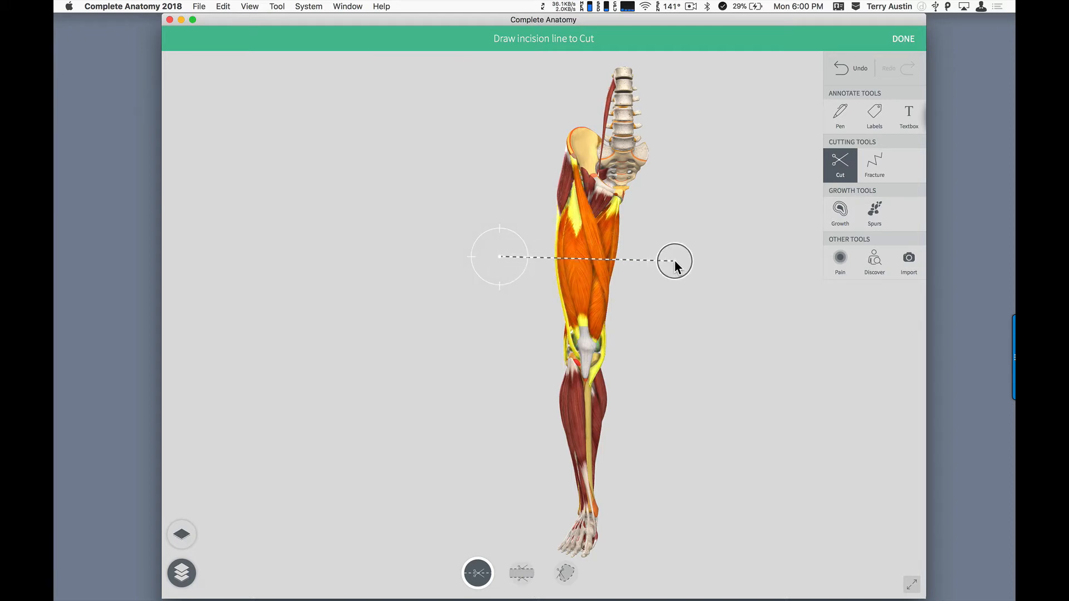
{"action": "left_click", "coordinate": [674, 260]}
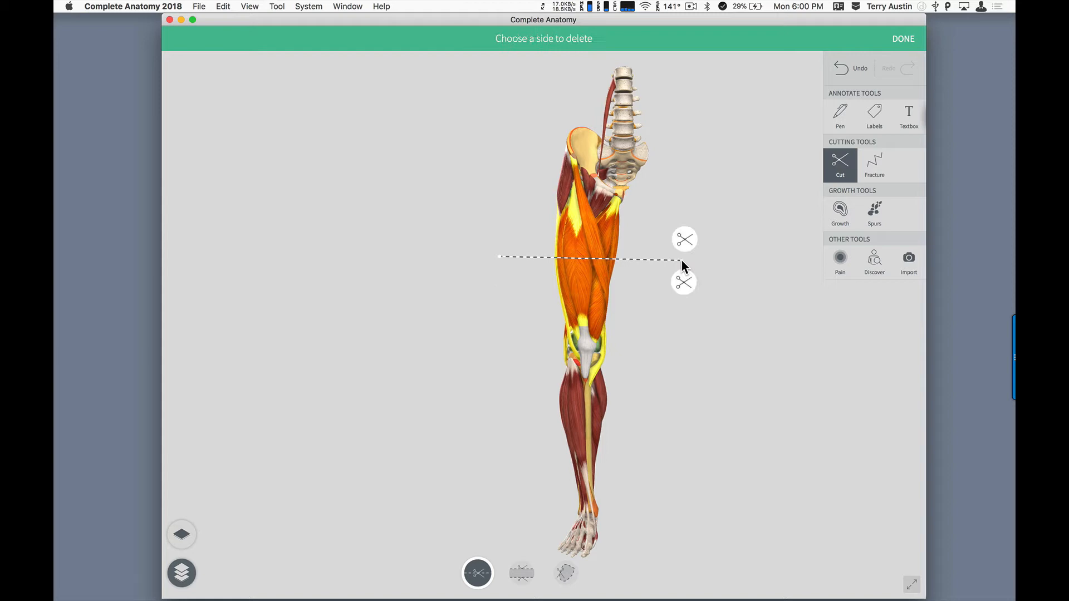
{"action": "mouse_move", "coordinate": [685, 289]}
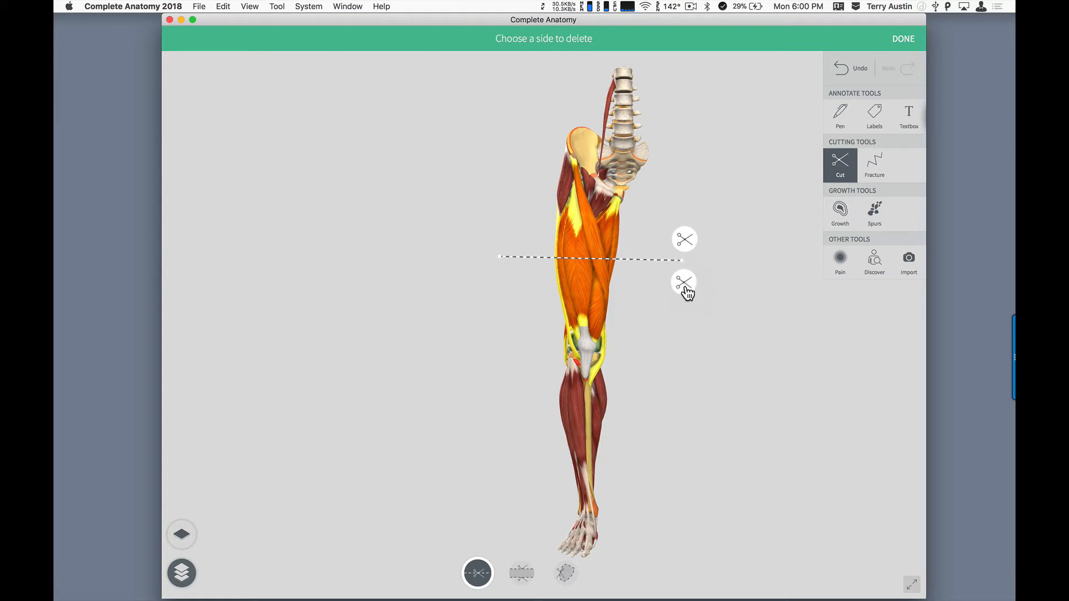
{"action": "left_click", "coordinate": [684, 283]}
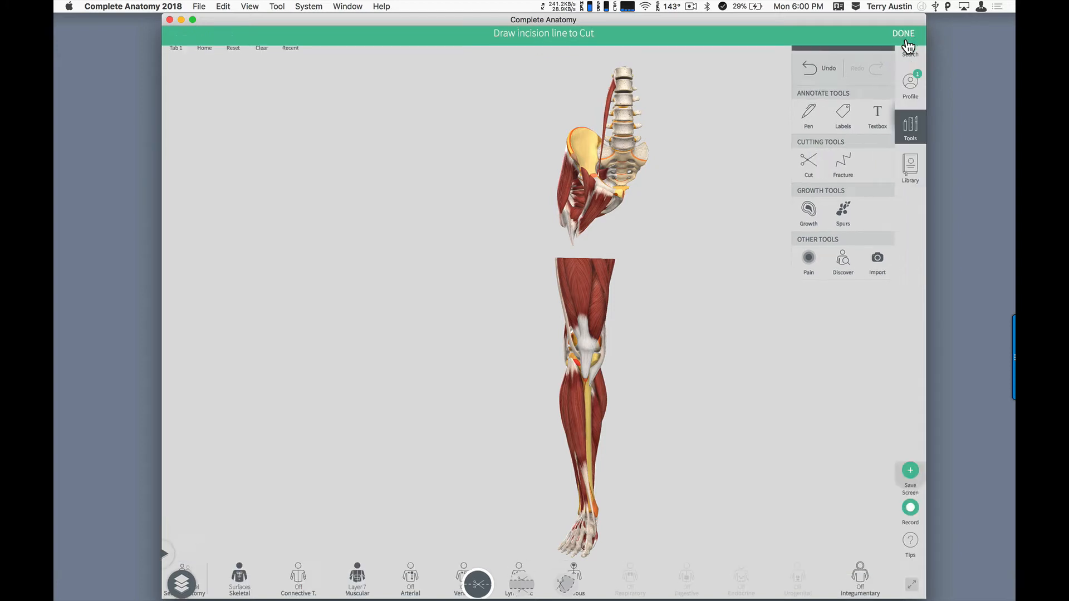
{"action": "left_click", "coordinate": [903, 33]}
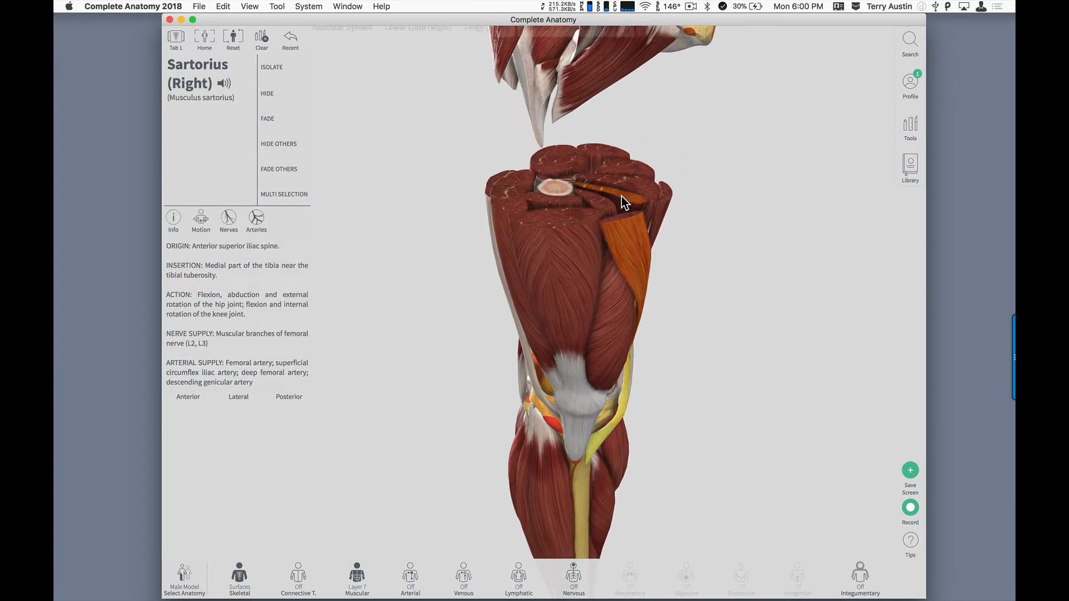
- Deselect the Sartorius so the cut leg displays as bone and muscle
{"action": "left_click", "coordinate": [508, 187]}
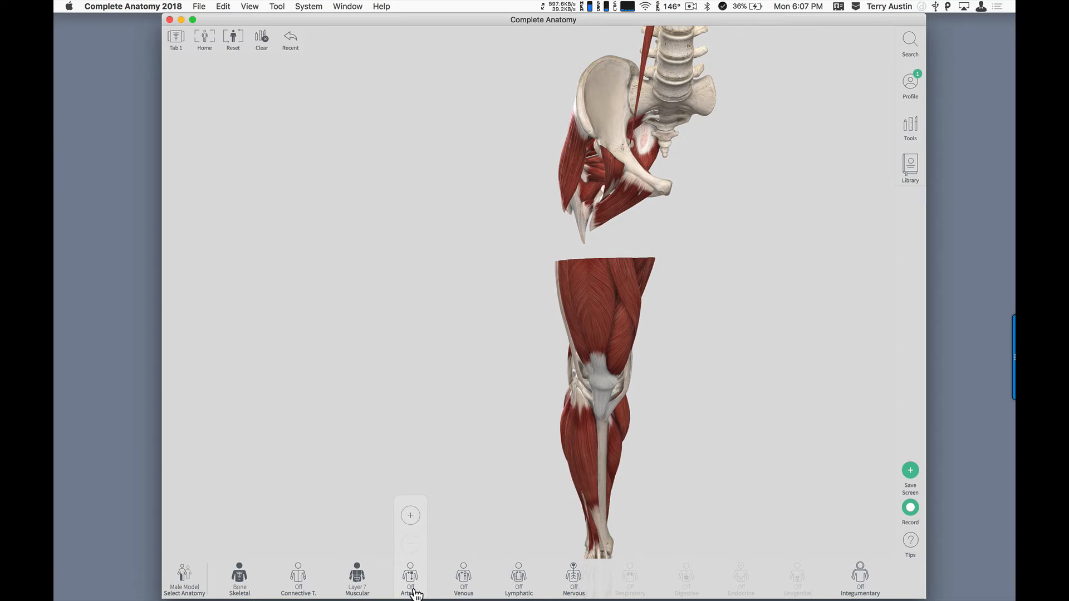
- Show arterial and venous systems, then view the femoral artery and great saphenous vein info
{"action": "left_click", "coordinate": [410, 579]}
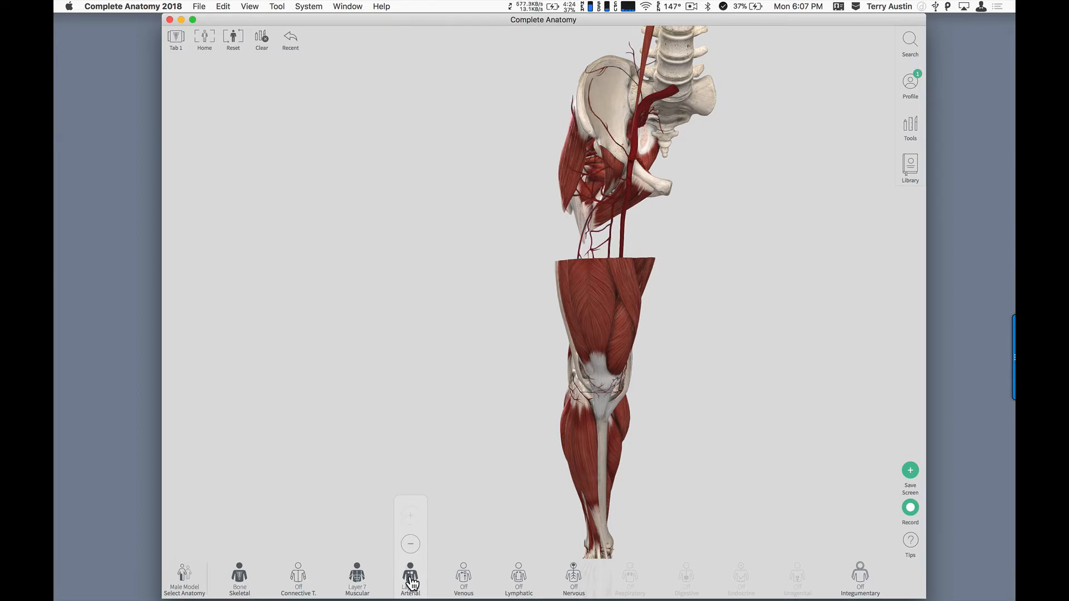
{"action": "left_click", "coordinate": [410, 576]}
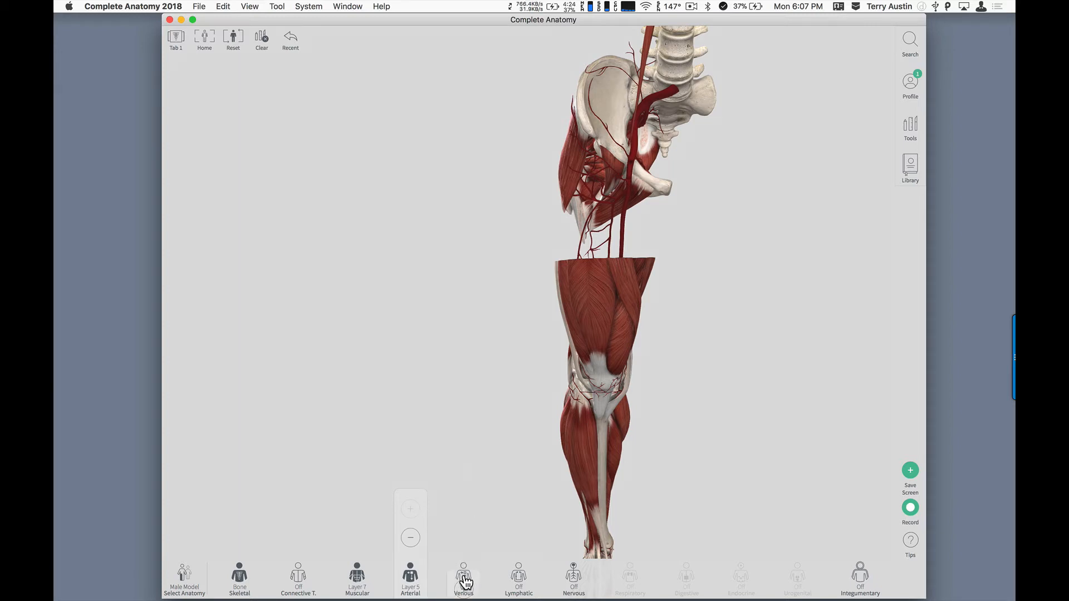
{"action": "left_click", "coordinate": [462, 579]}
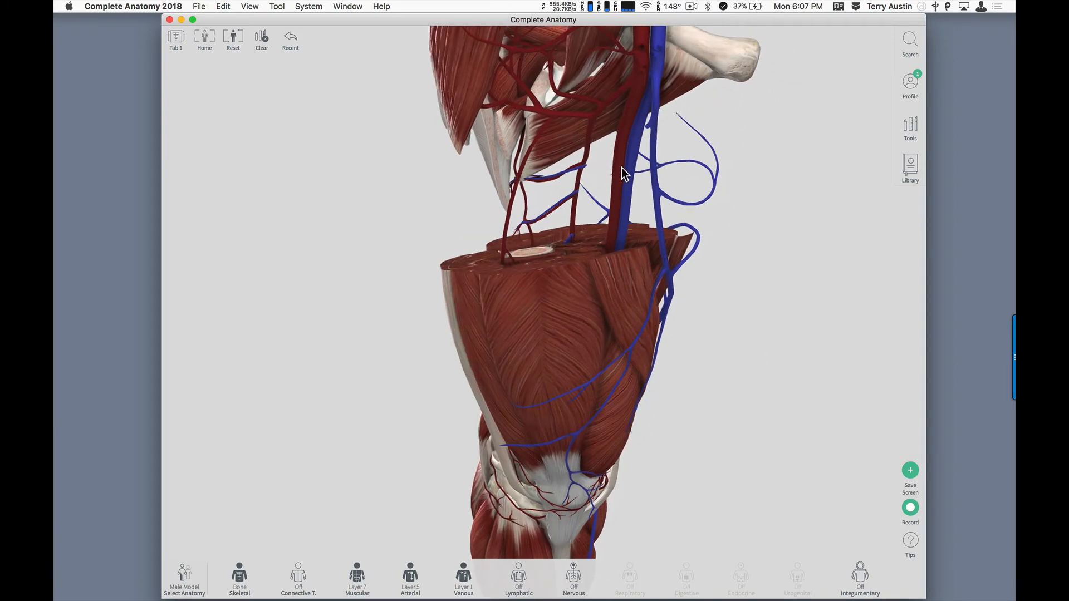
{"action": "left_click", "coordinate": [622, 170]}
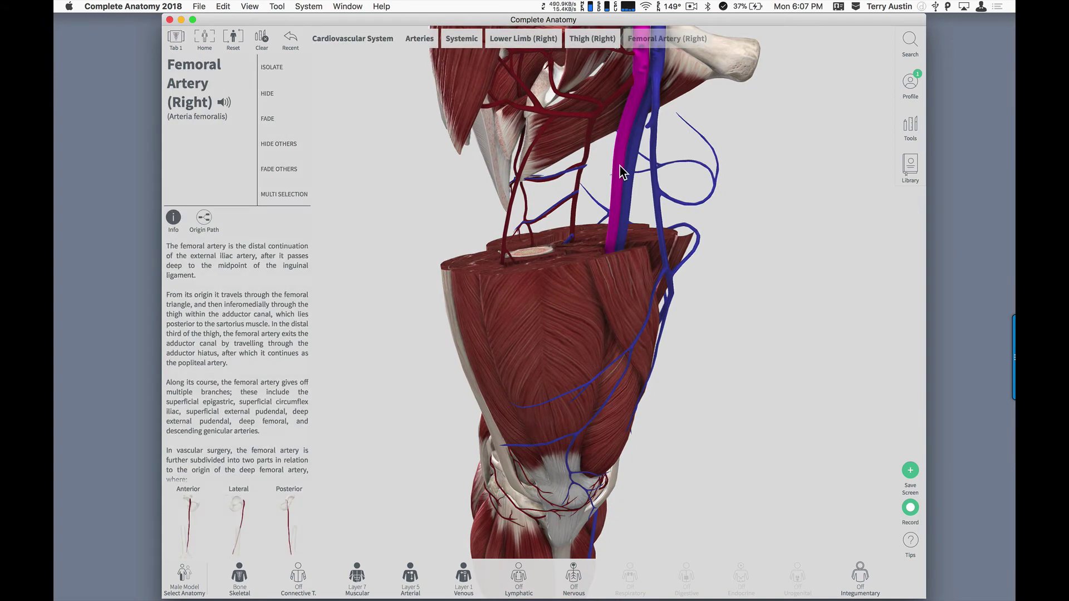
{"action": "mouse_move", "coordinate": [648, 281]}
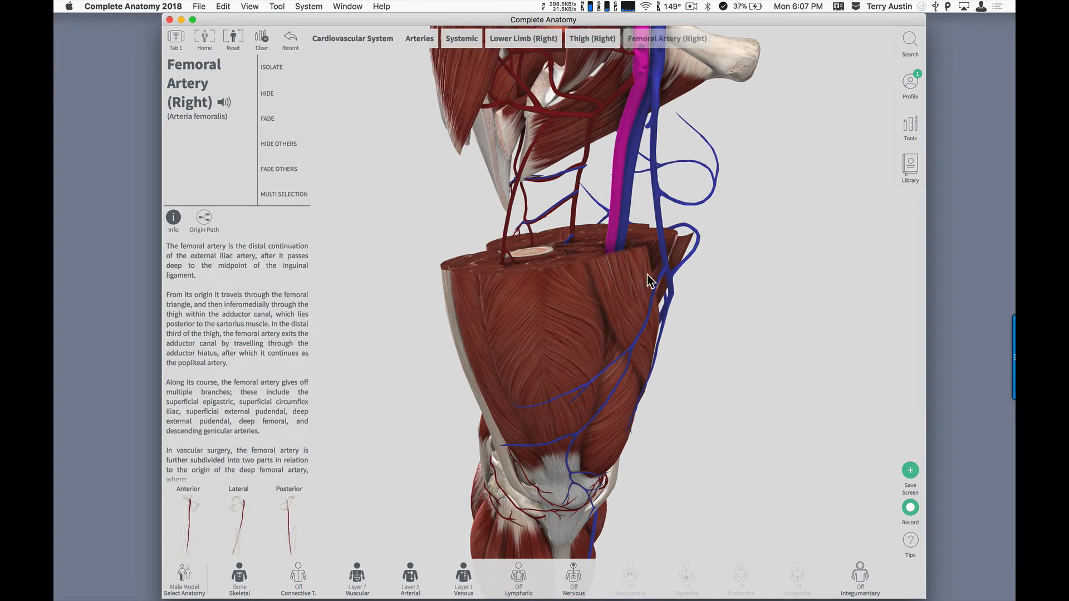
{"action": "left_click", "coordinate": [655, 306]}
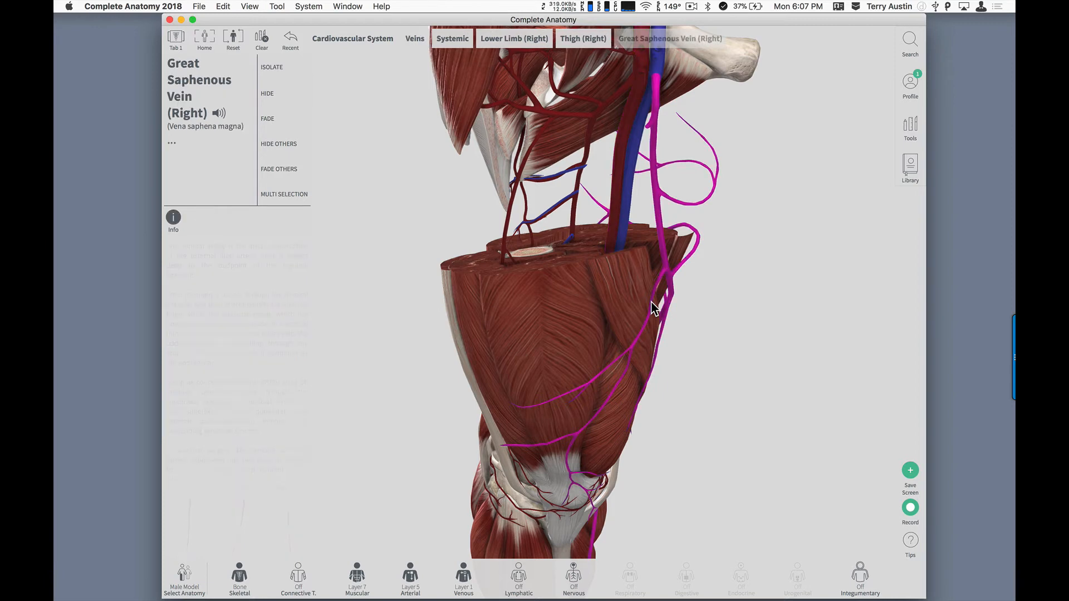
{"action": "left_click", "coordinate": [174, 219]}
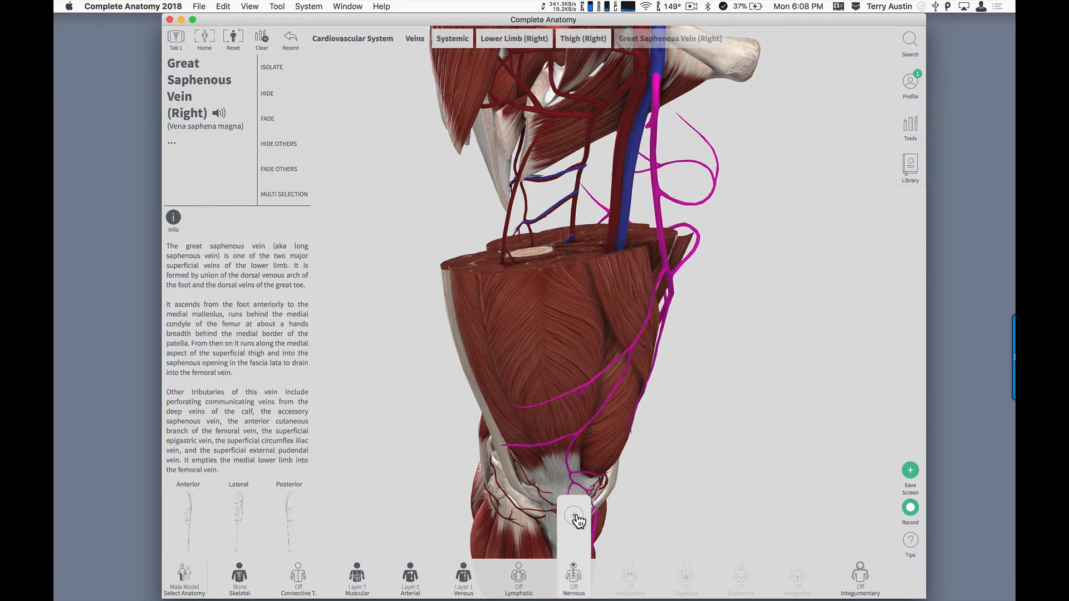
- Turn on the Nervous system in the bottom system bar
{"action": "left_click", "coordinate": [573, 579]}
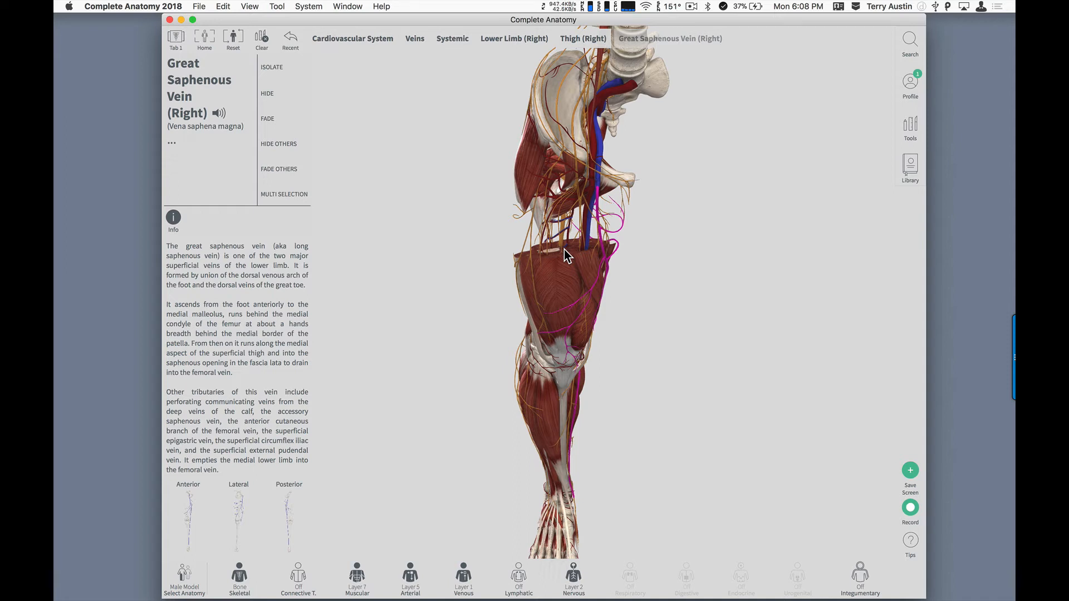
{"action": "mouse_move", "coordinate": [897, 439]}
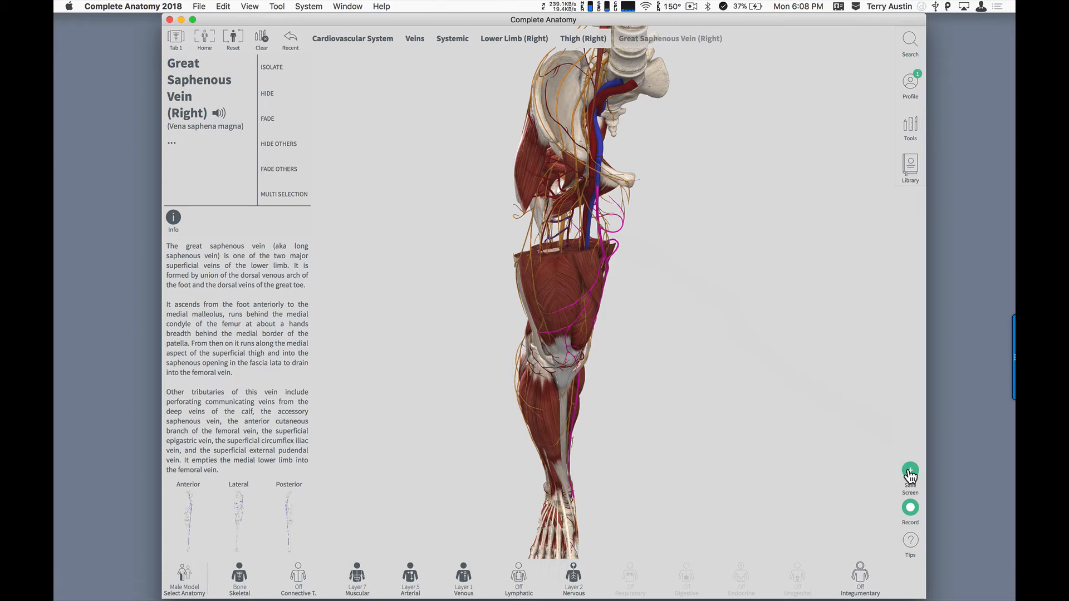
- Save the current view as a new screen titled 'Thigh Dissection'
{"action": "left_click", "coordinate": [909, 476]}
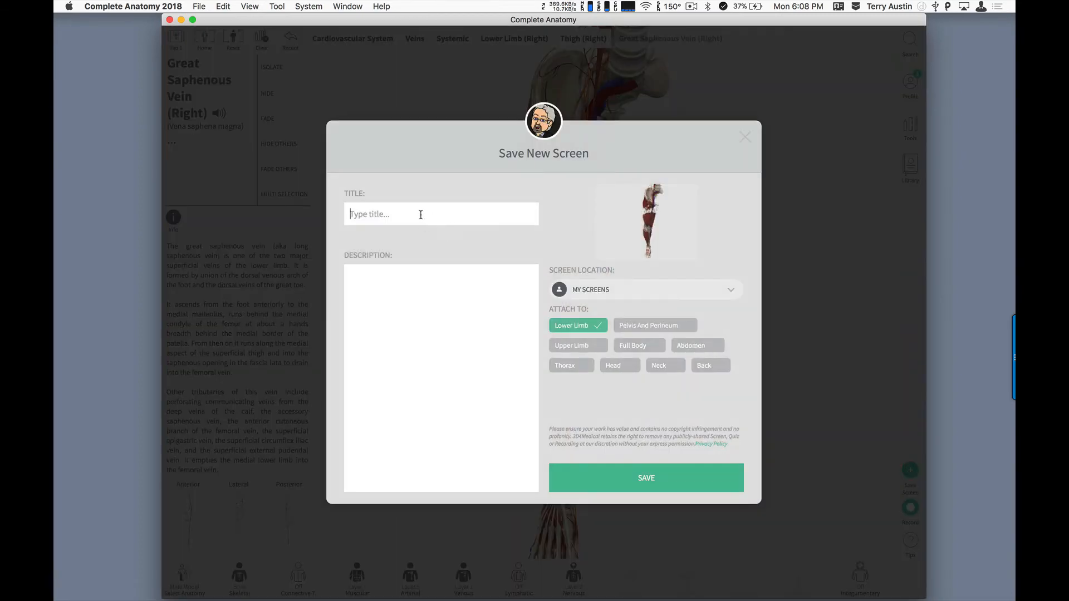
{"action": "type", "text": "Thi"}
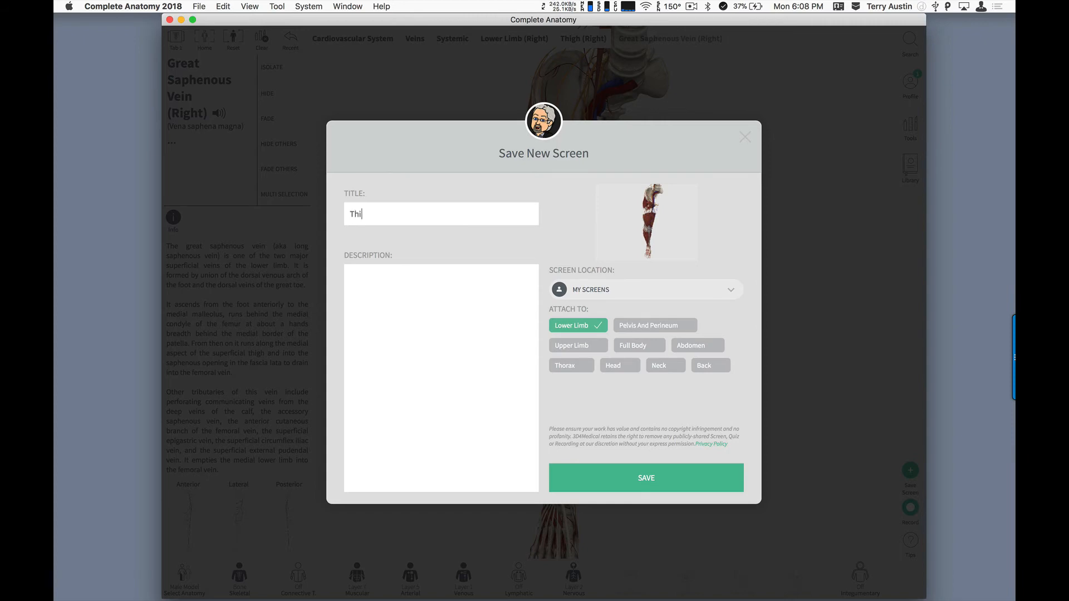
{"action": "type", "text": "gh Dis"}
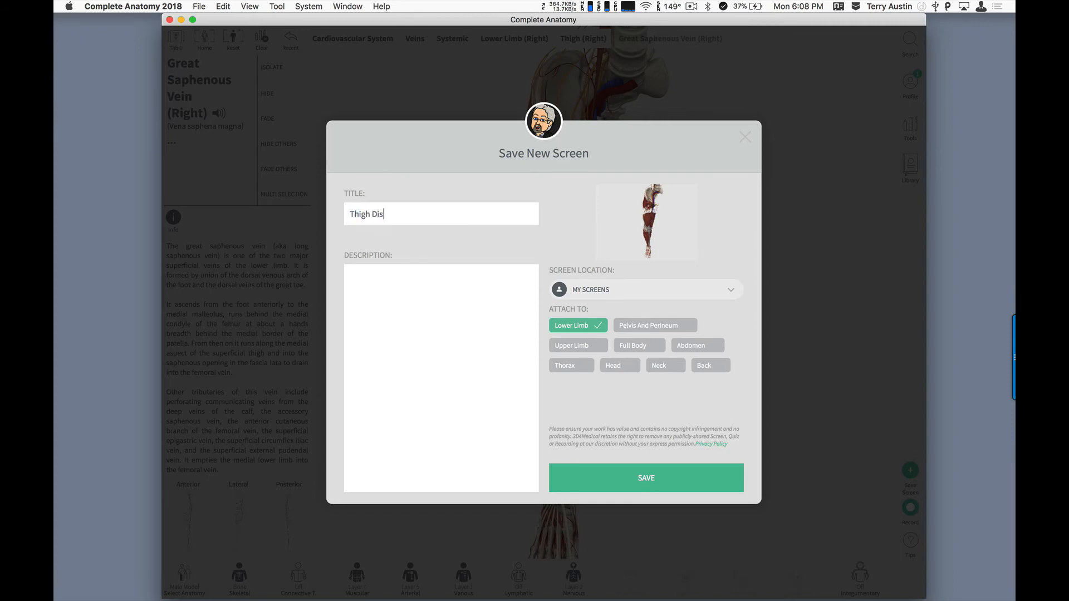
{"action": "type", "text": "section"}
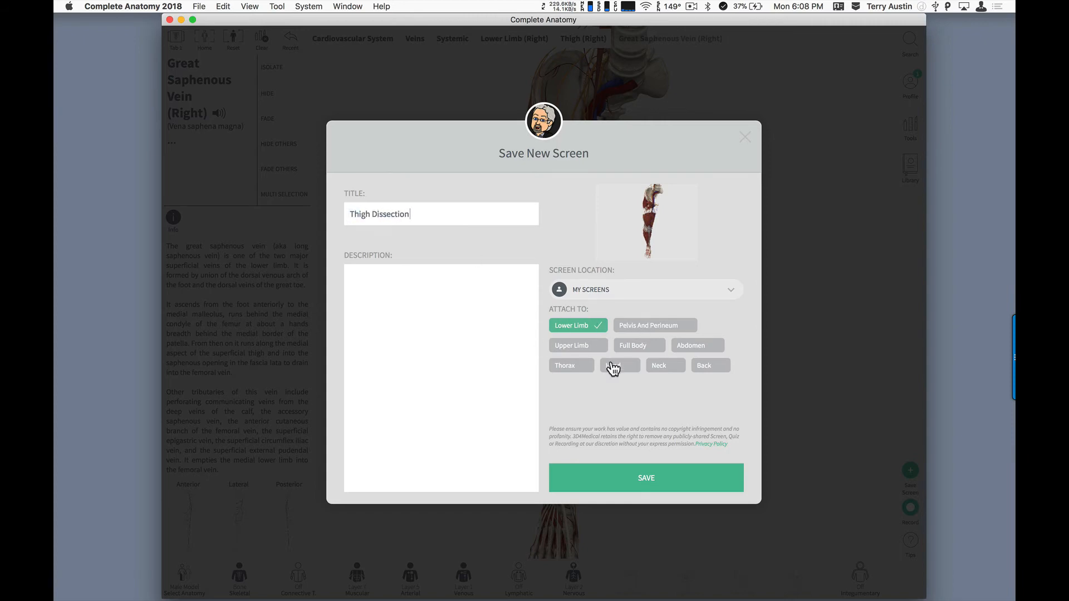
{"action": "left_click", "coordinate": [644, 477]}
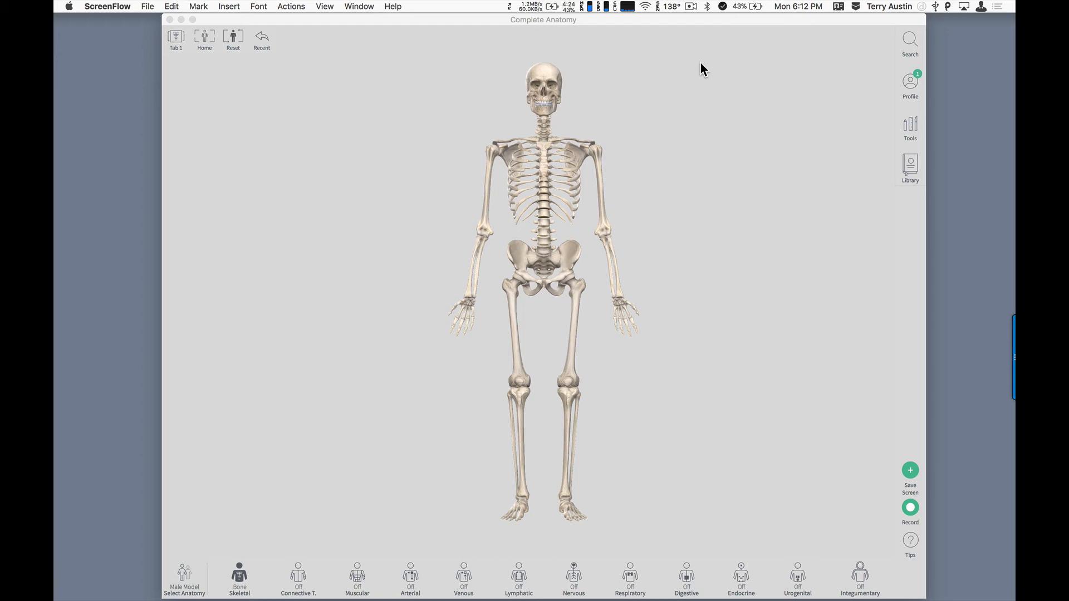
{"action": "mouse_move", "coordinate": [544, 76]}
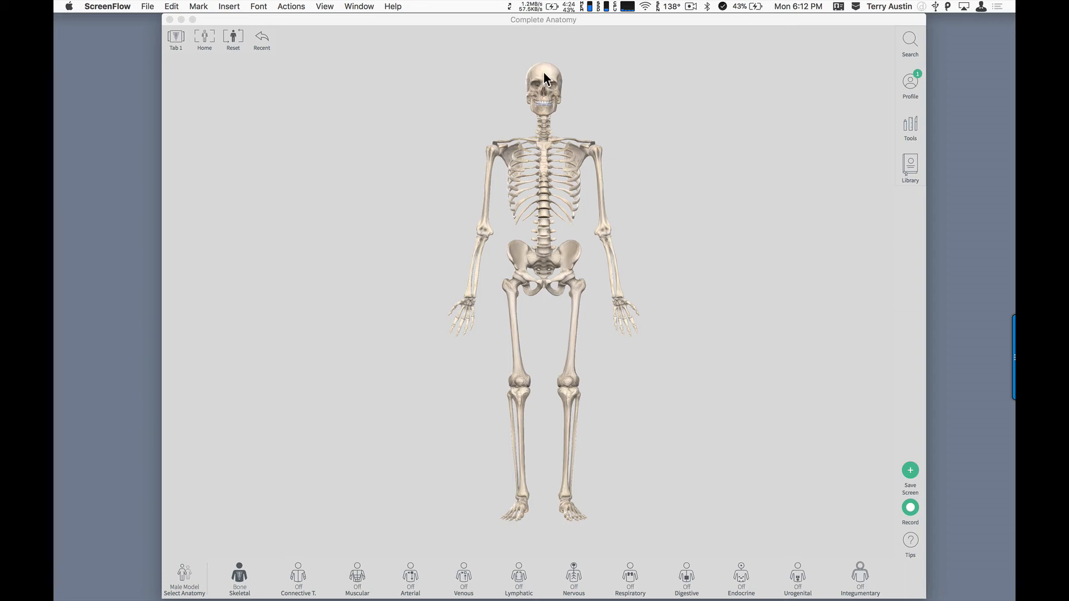
- Select the frontal bone on the skull and open its description panel
{"action": "left_click", "coordinate": [541, 79]}
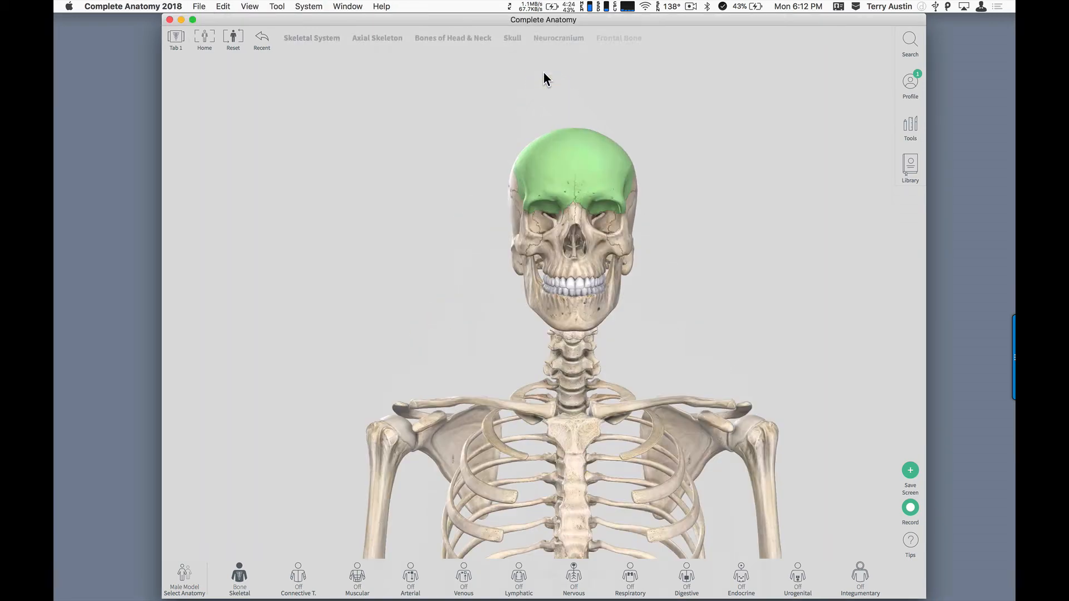
{"action": "left_click", "coordinate": [573, 170]}
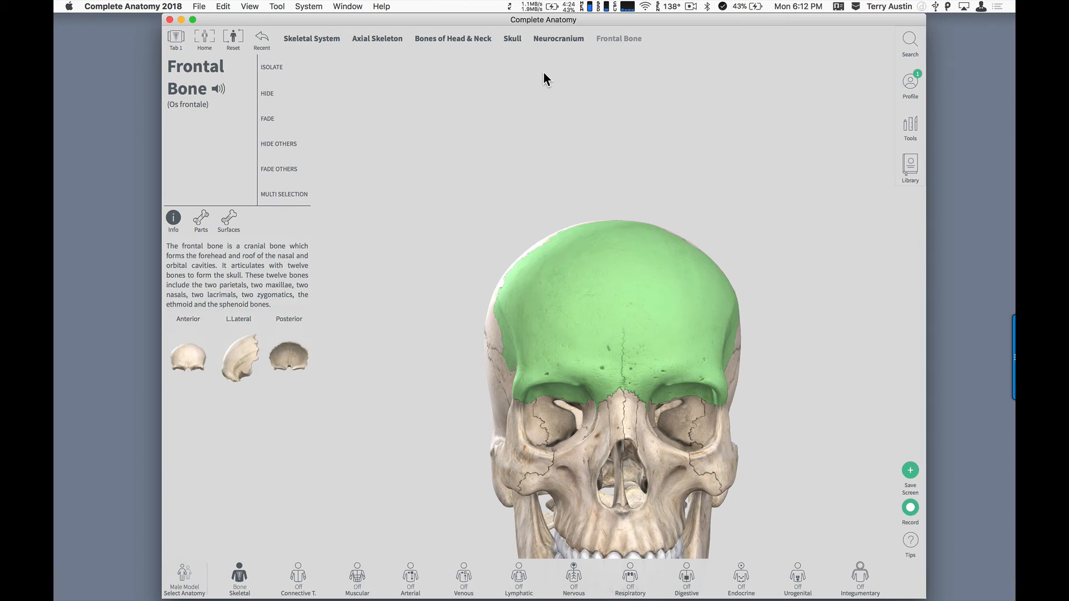
{"action": "mouse_move", "coordinate": [362, 74]}
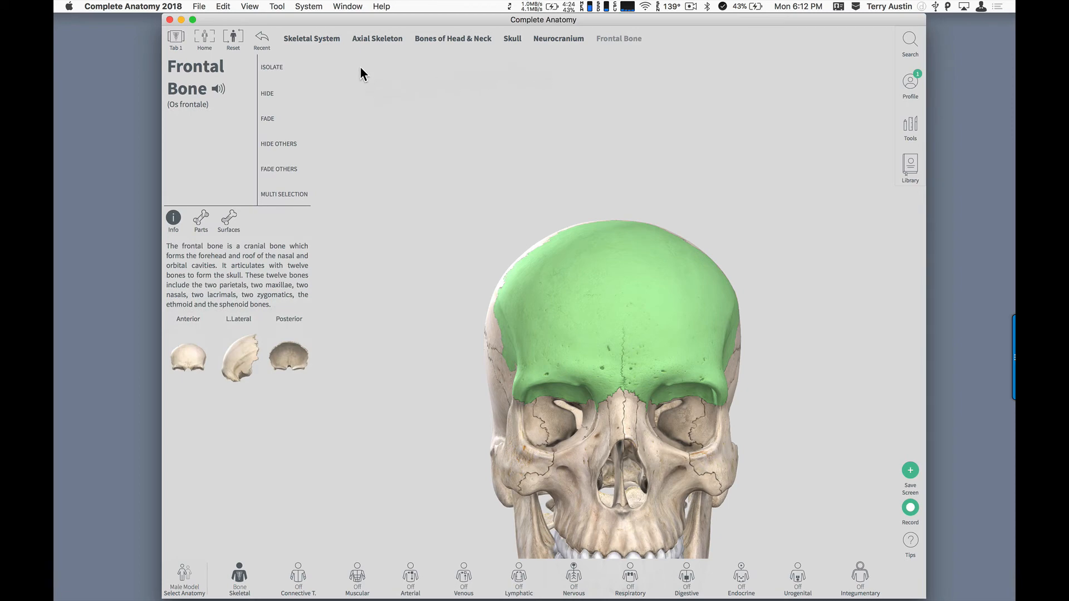
{"action": "mouse_move", "coordinate": [351, 60]}
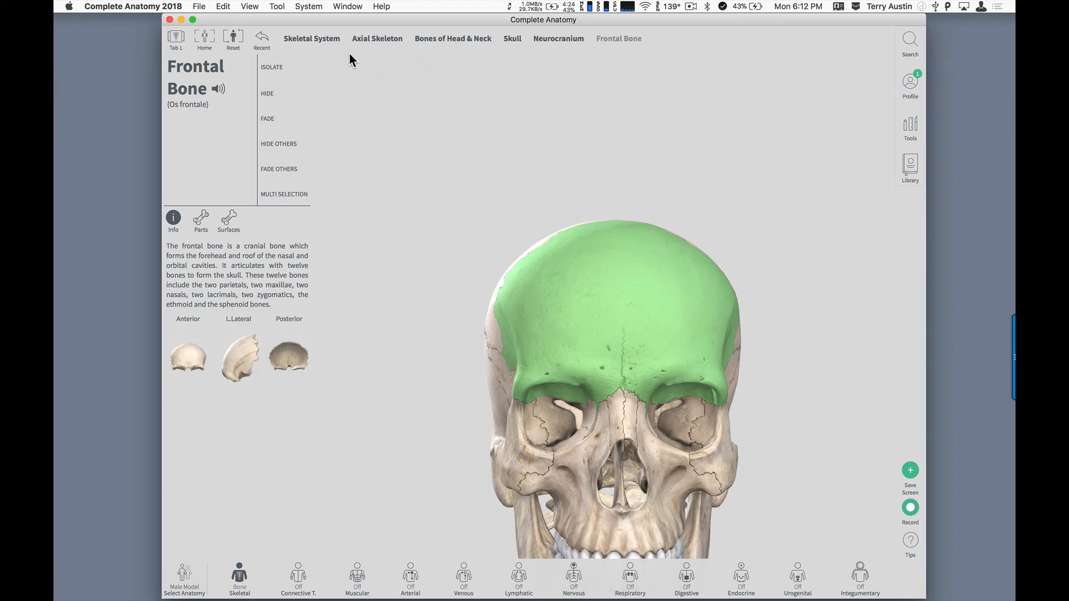
{"action": "mouse_move", "coordinate": [662, 54]}
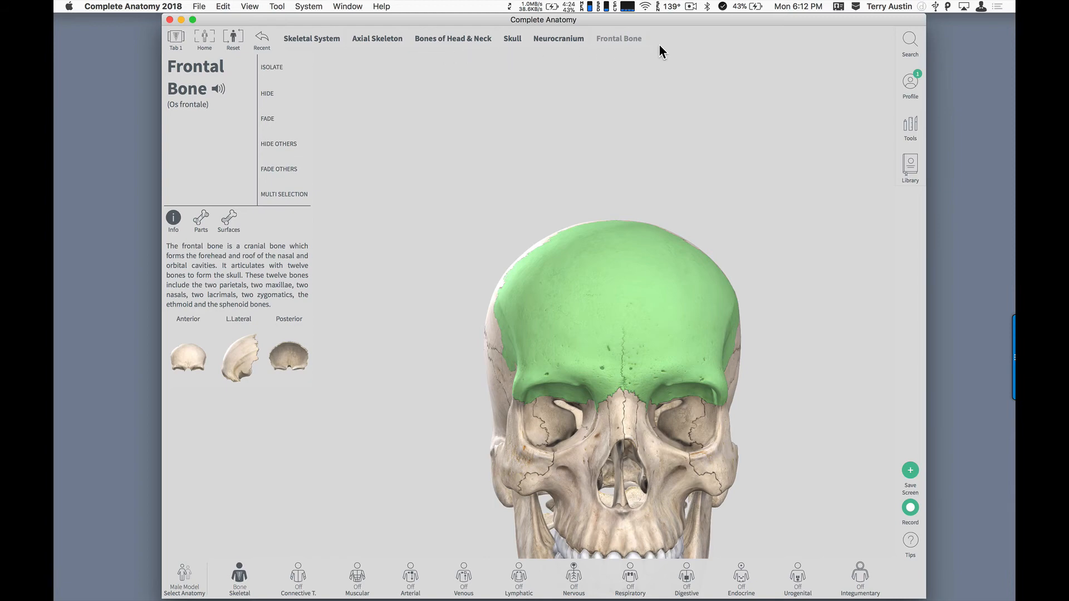
{"action": "mouse_move", "coordinate": [449, 48]}
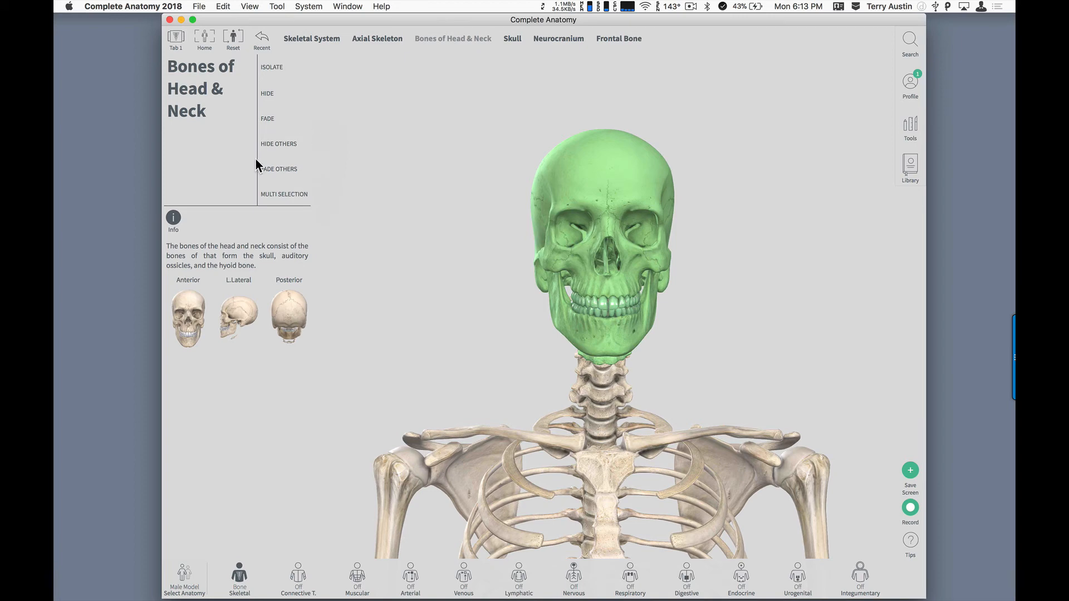
{"action": "mouse_move", "coordinate": [281, 58]}
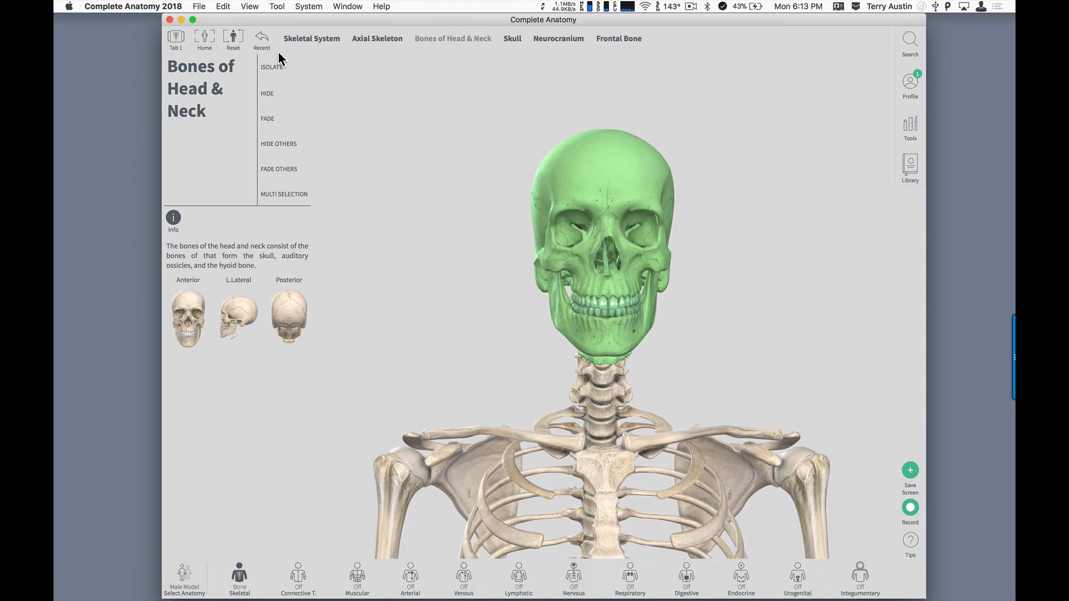
{"action": "mouse_move", "coordinate": [279, 147]}
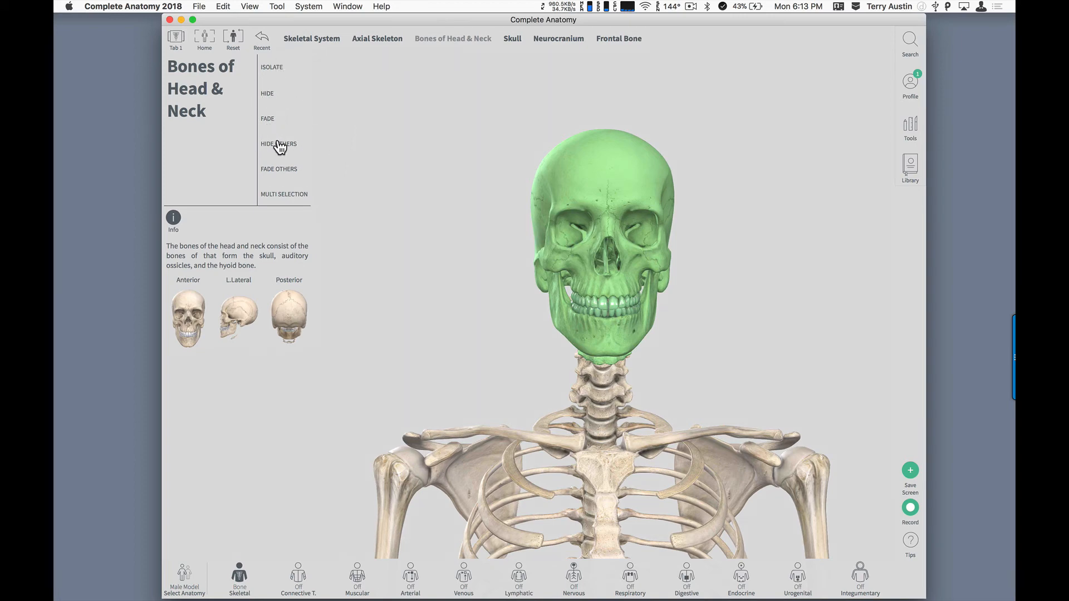
{"action": "mouse_move", "coordinate": [276, 170]}
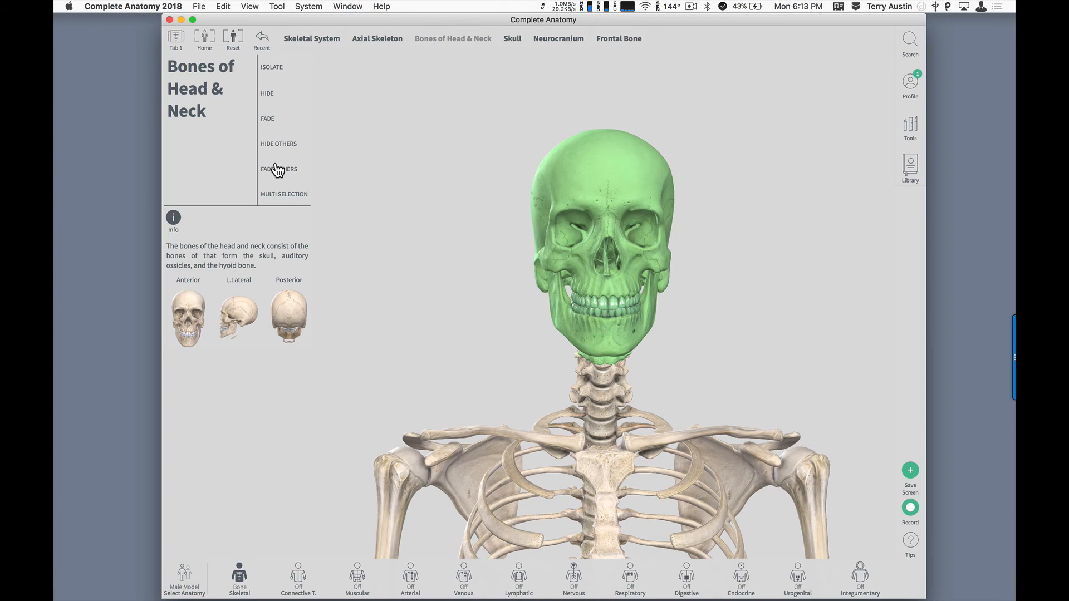
{"action": "mouse_move", "coordinate": [280, 149]}
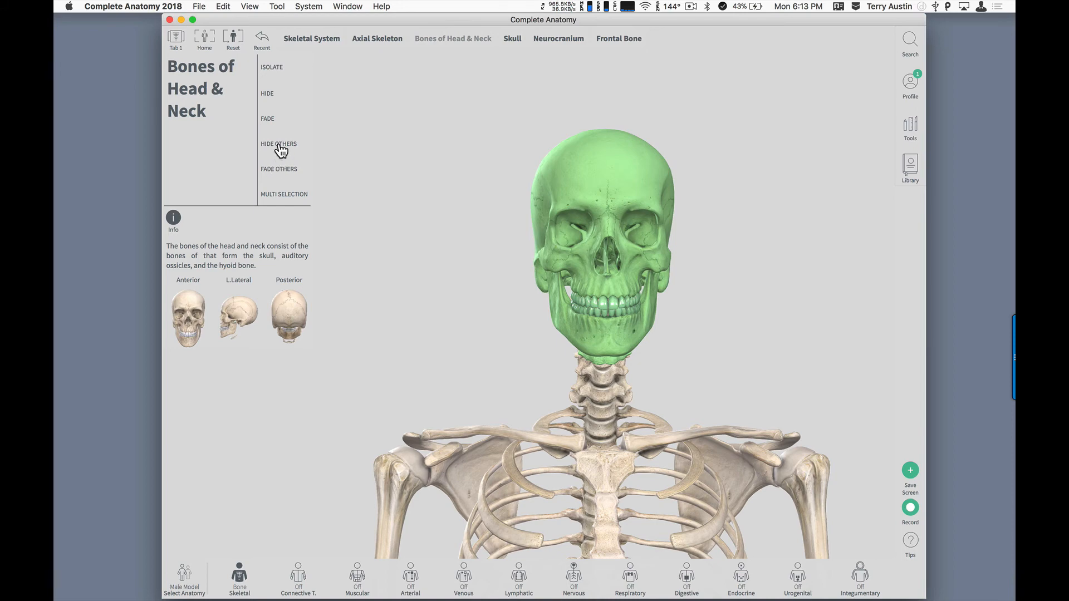
- Hide everything except the skull and hyoid of the head and neck group
{"action": "left_click", "coordinate": [278, 143]}
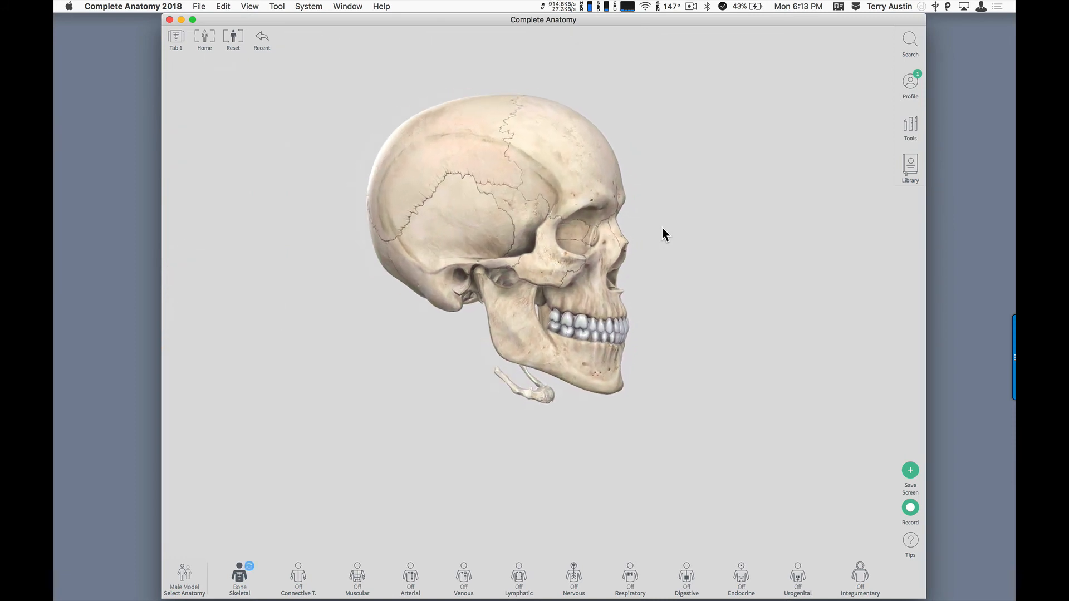
- Highlight the right parietal bone on the isolated skull
{"action": "left_click", "coordinate": [464, 164]}
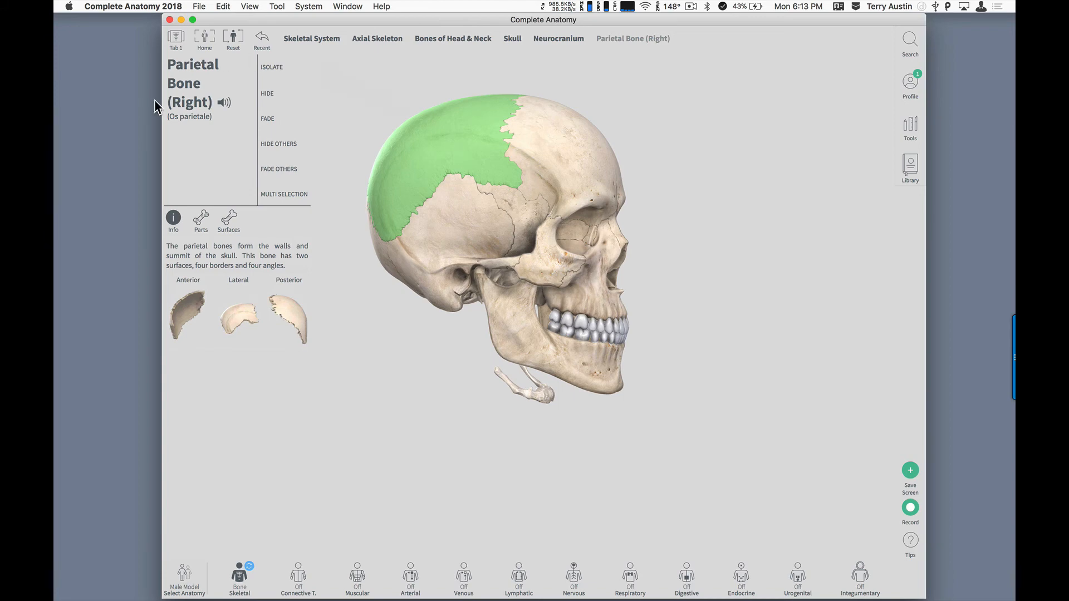
{"action": "mouse_move", "coordinate": [209, 85]}
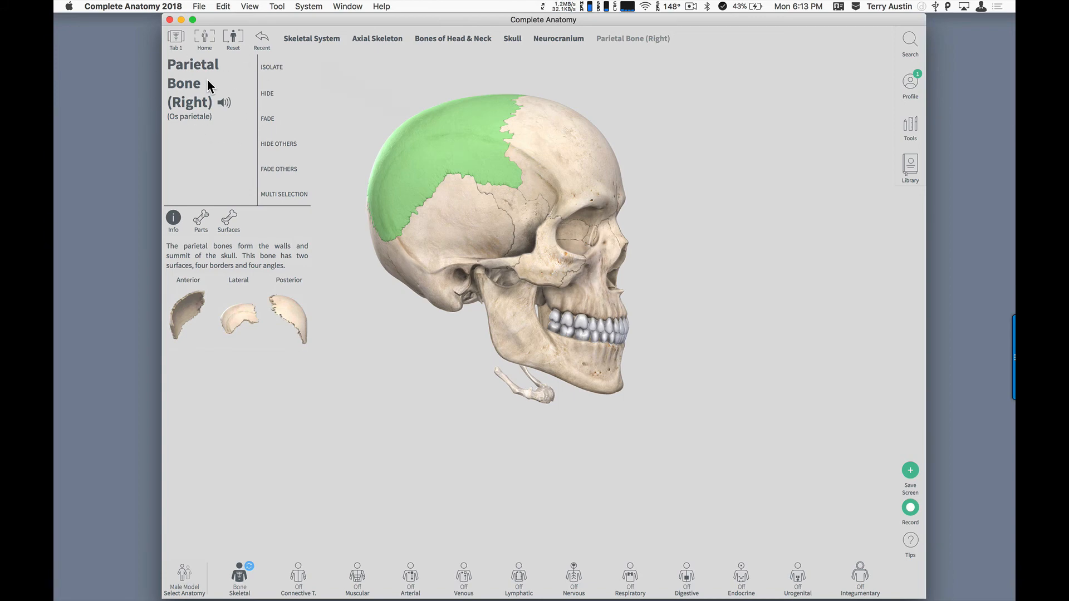
{"action": "mouse_move", "coordinate": [255, 176]}
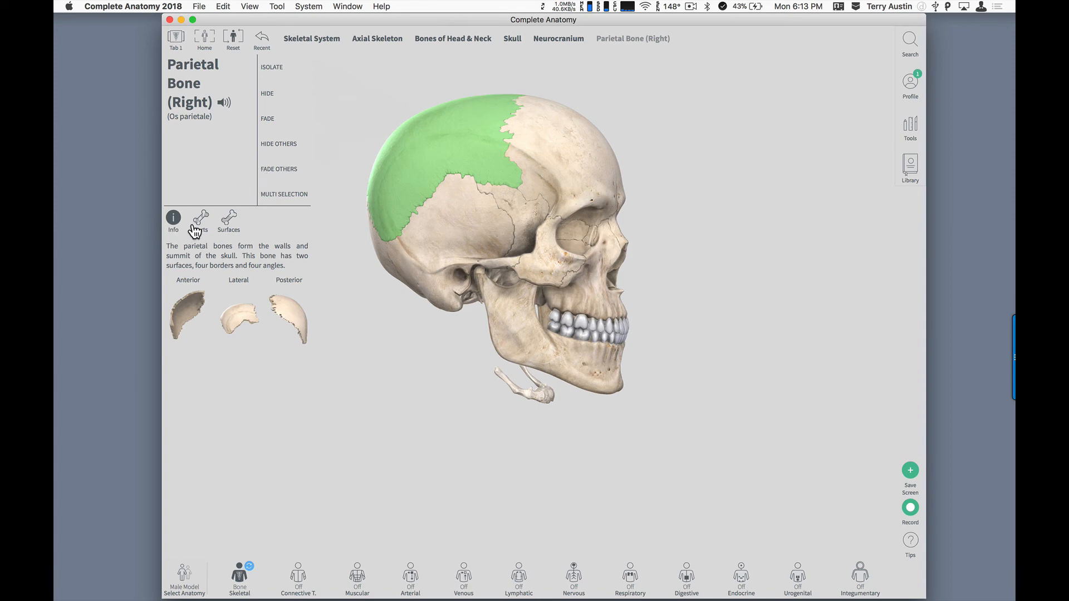
{"action": "mouse_move", "coordinate": [399, 200]}
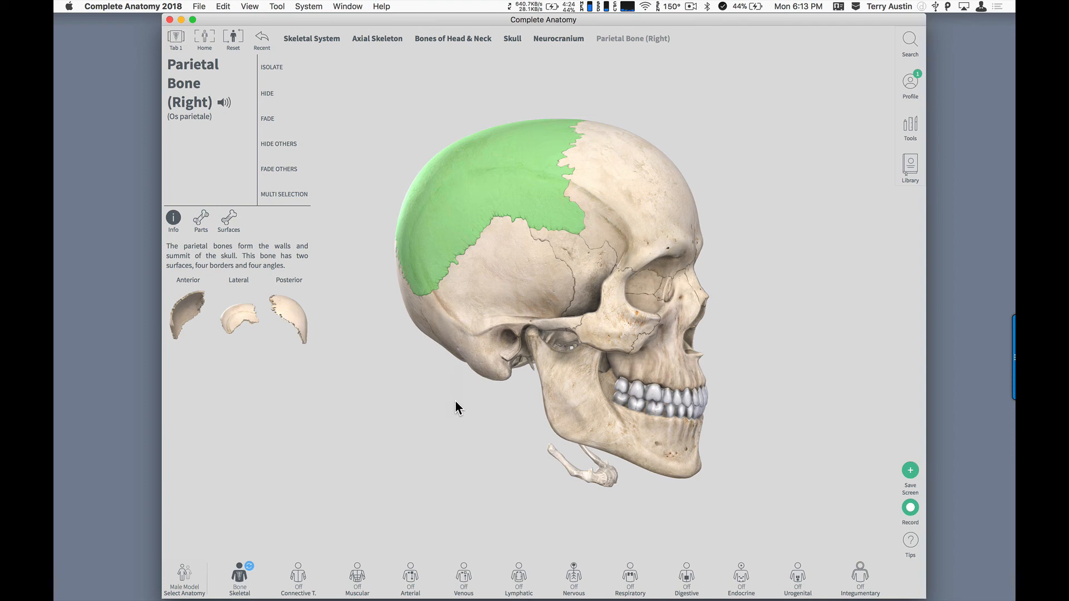
{"action": "mouse_move", "coordinate": [436, 449]}
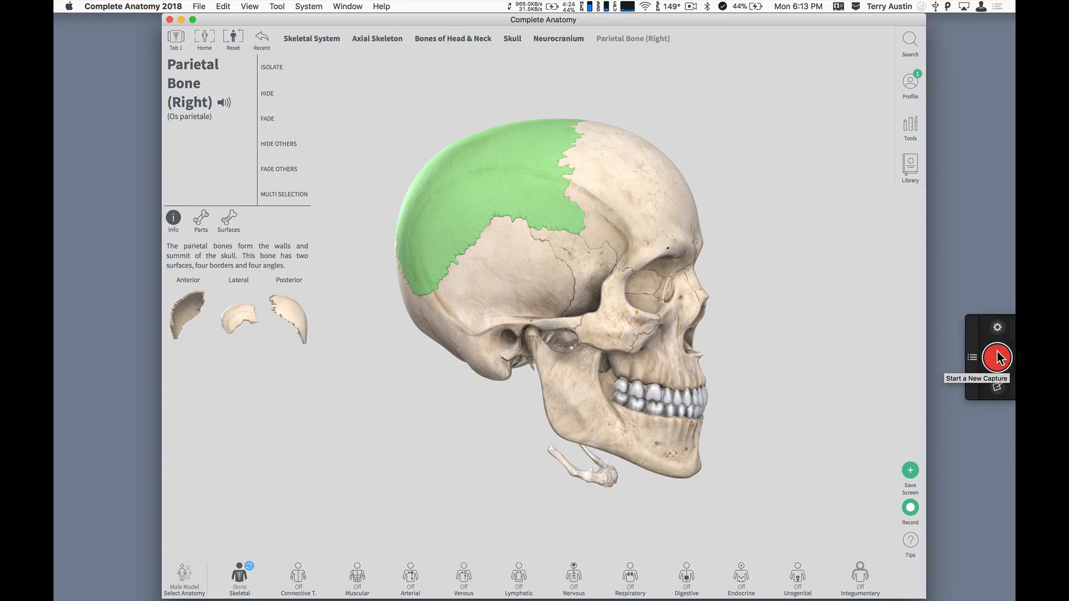
- Capture the skull region with Snagit as a PNG and close the editor
{"action": "left_click", "coordinate": [996, 358]}
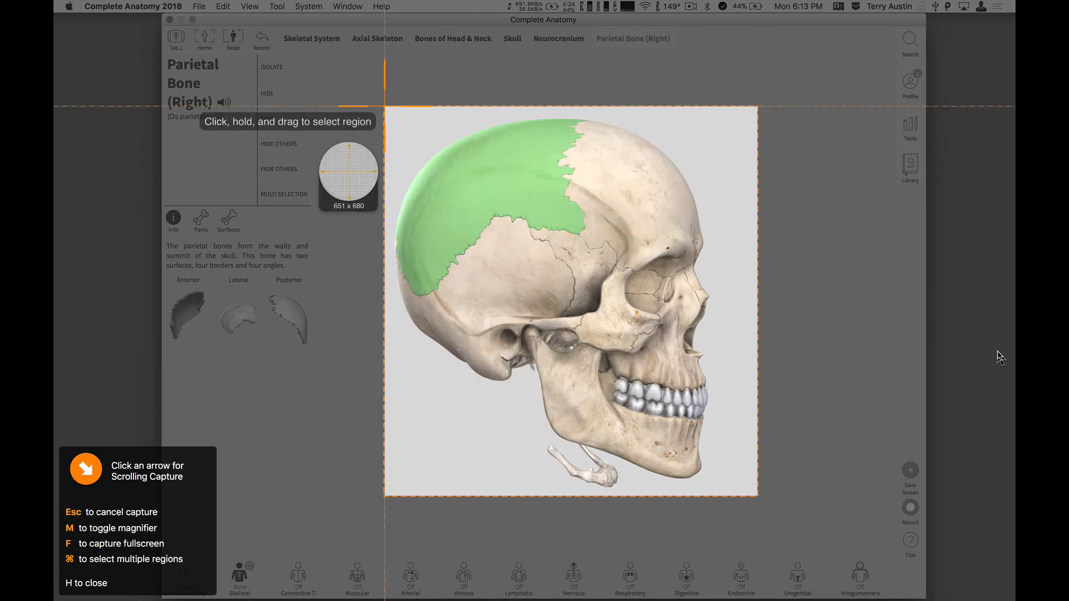
{"action": "key", "text": "Escape"}
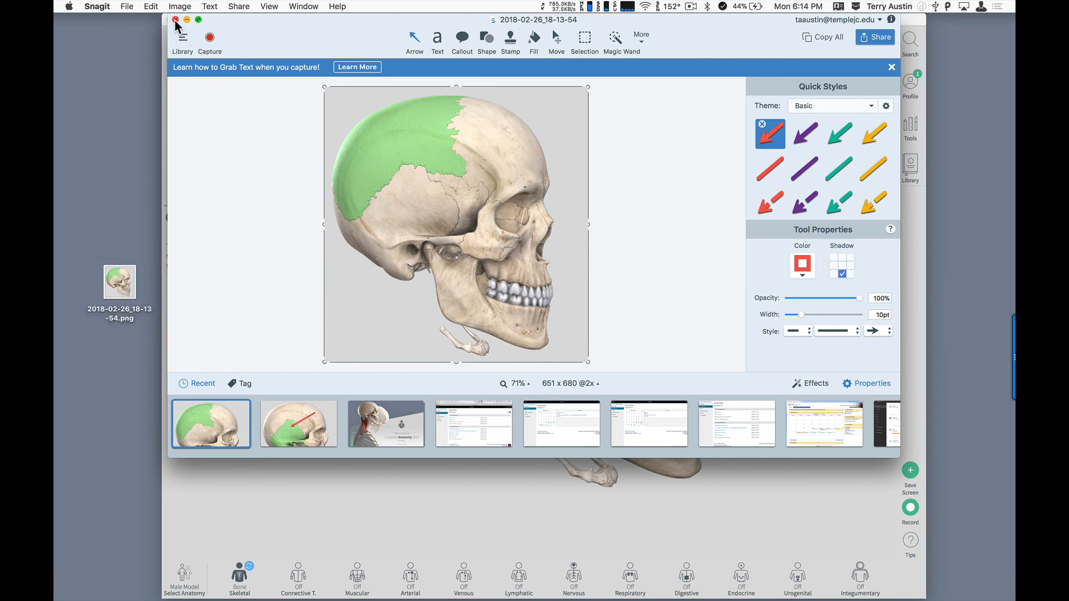
{"action": "left_click", "coordinate": [176, 19]}
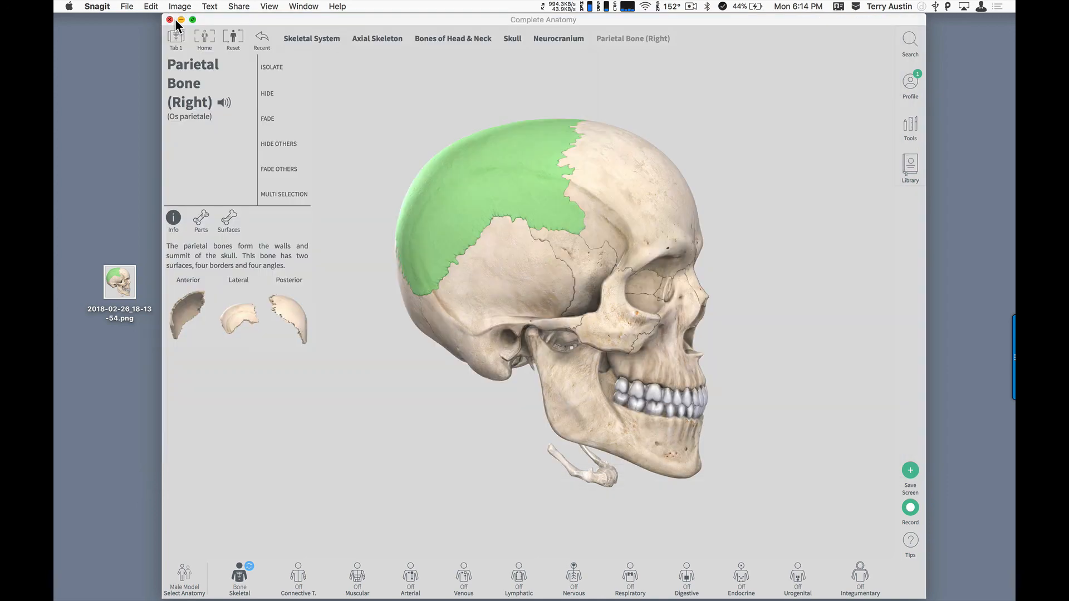